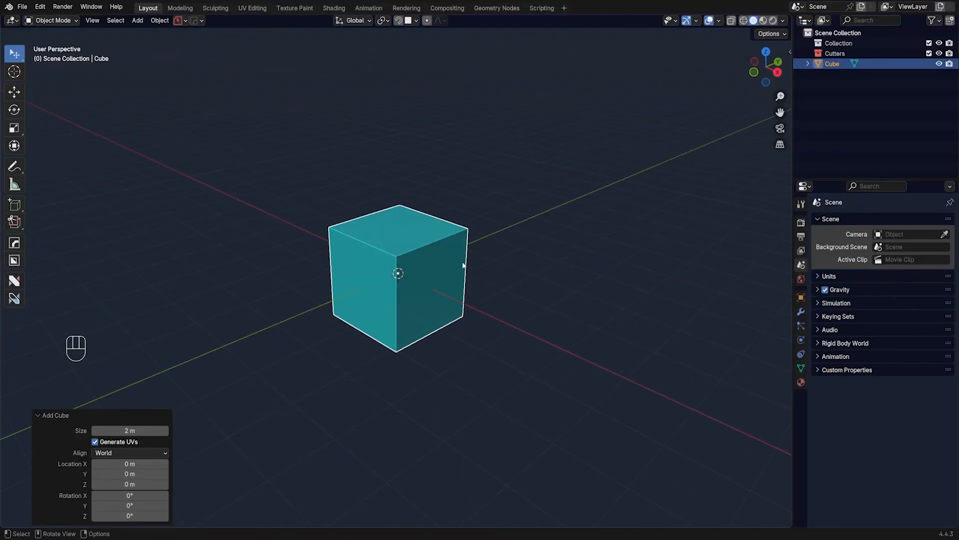
Start HardOps Dice V2 on the cube, toggle its cut axes and enable Boxelize with 4 segments
key(q)
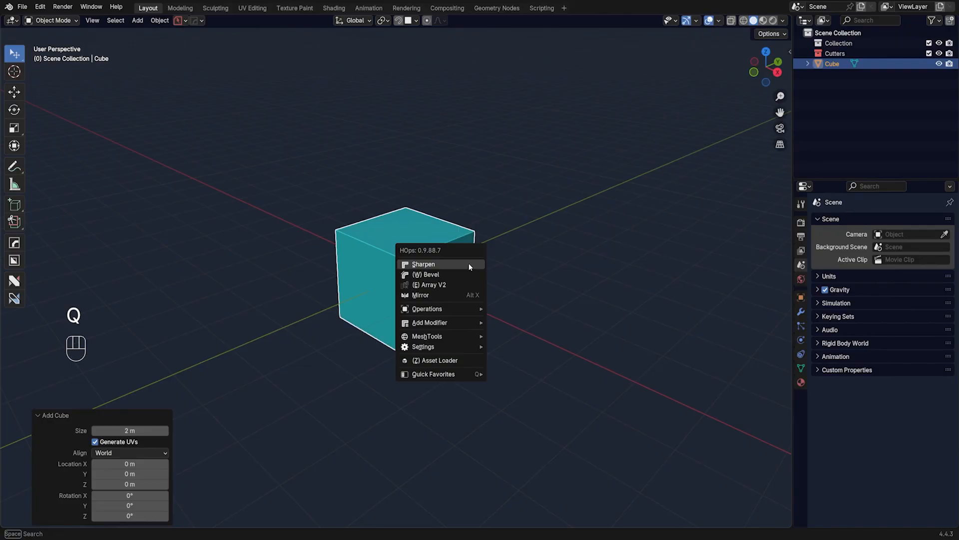
mouse_move(427, 335)
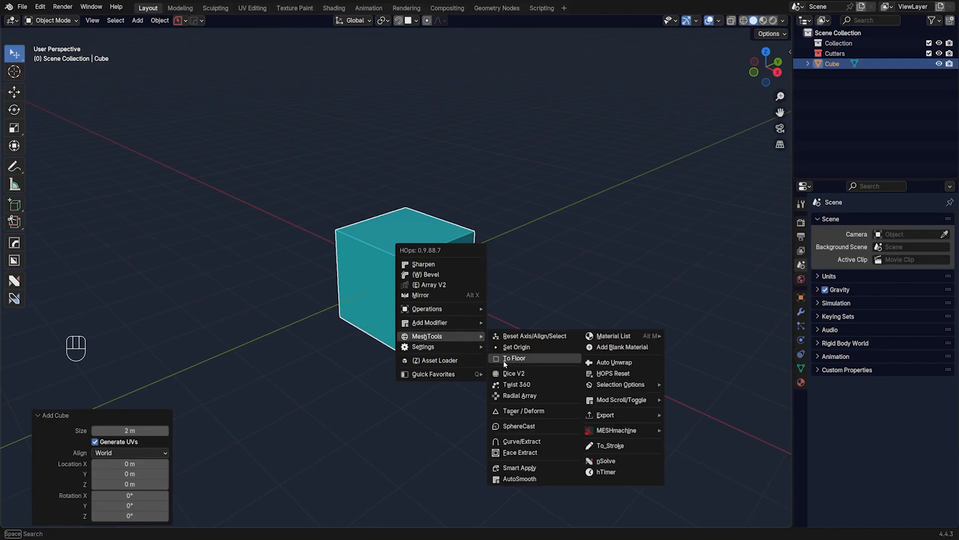
click(515, 373)
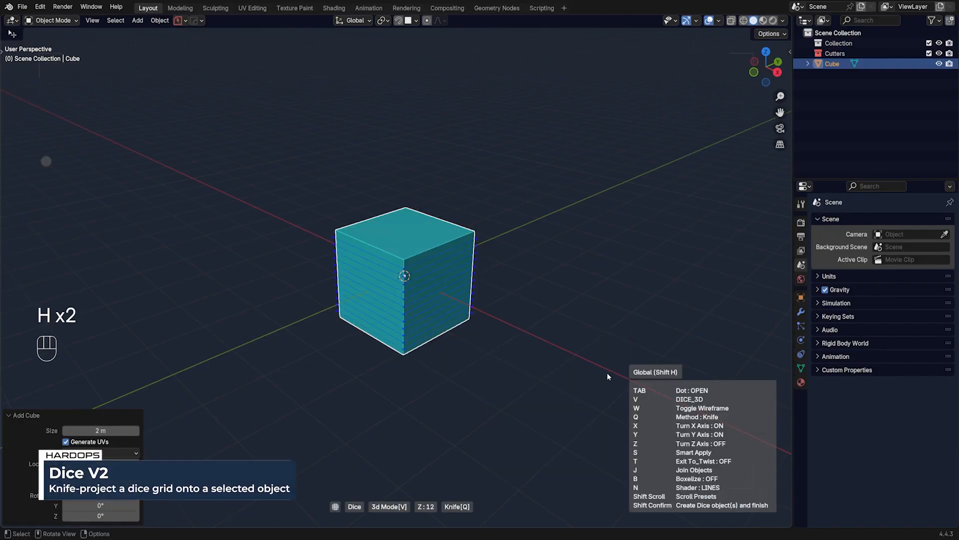
key(y)
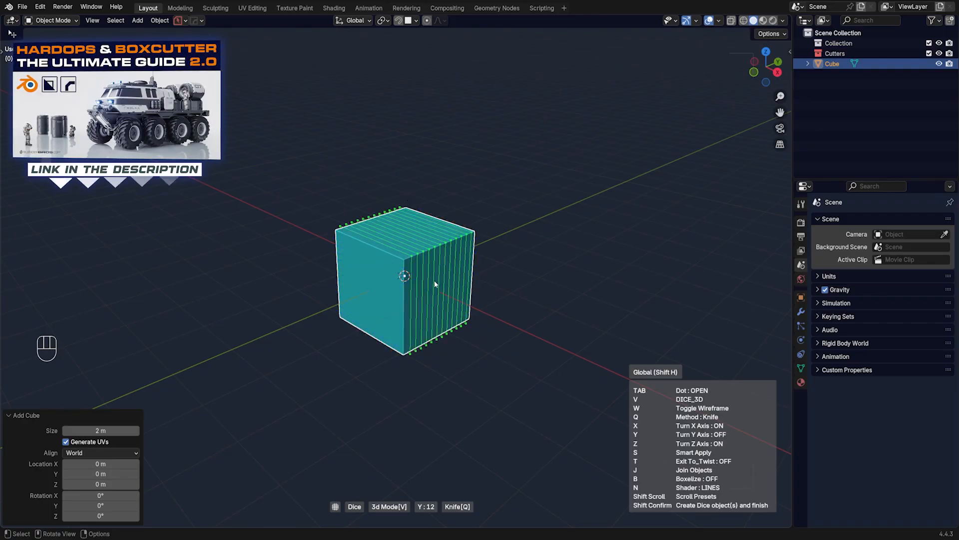
key(x)
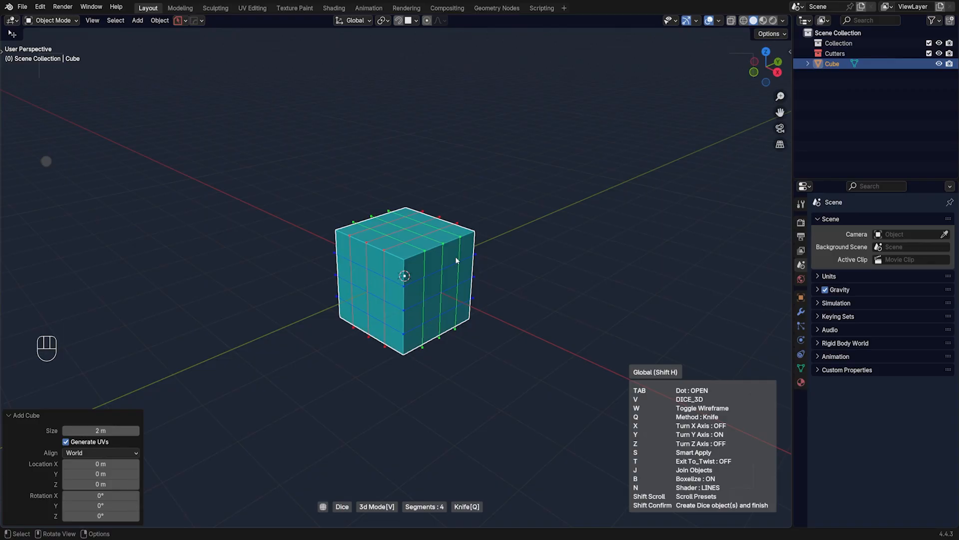
Extrude a second box from one side and bevel-extrude the top edge into an angled slab
key(Tab)
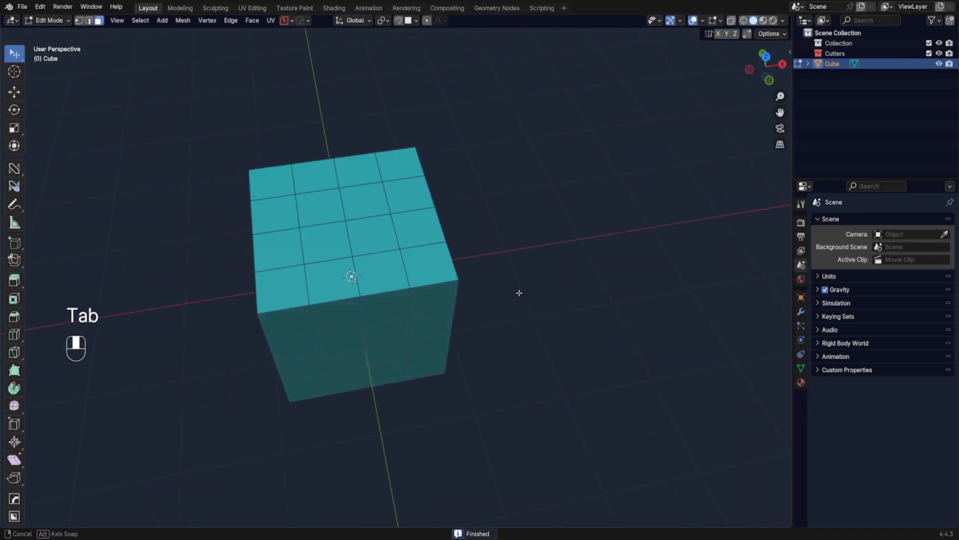
drag(519, 293, 461, 267)
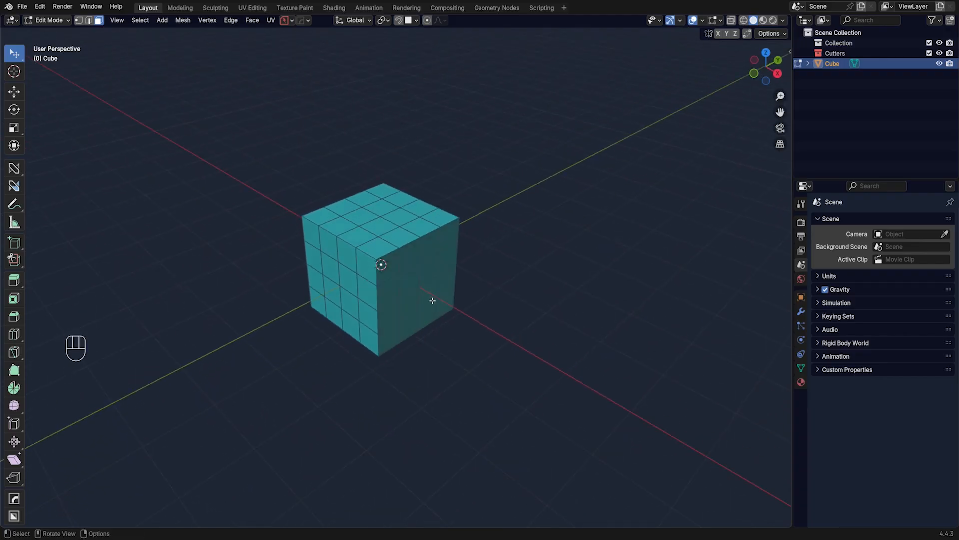
mouse_move(418, 288)
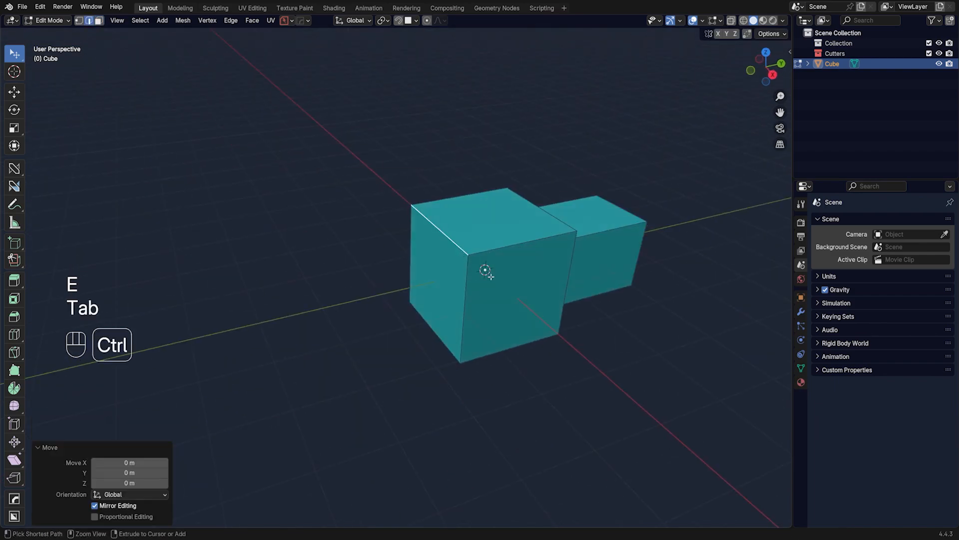
key(ctrl+b)
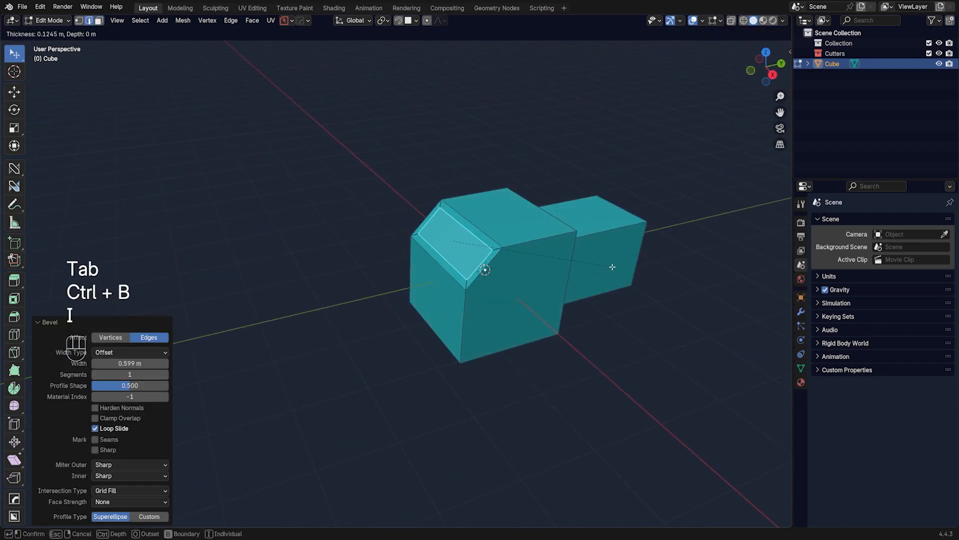
key(Tab)
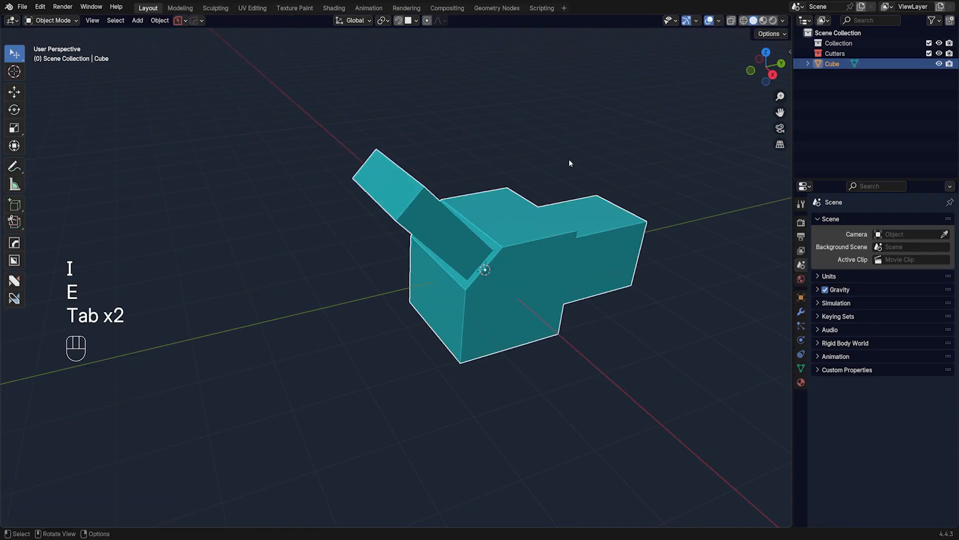
Dice the whole stepped block into a dense square grid and inspect the slanted slab in Edit Mode
key(q)
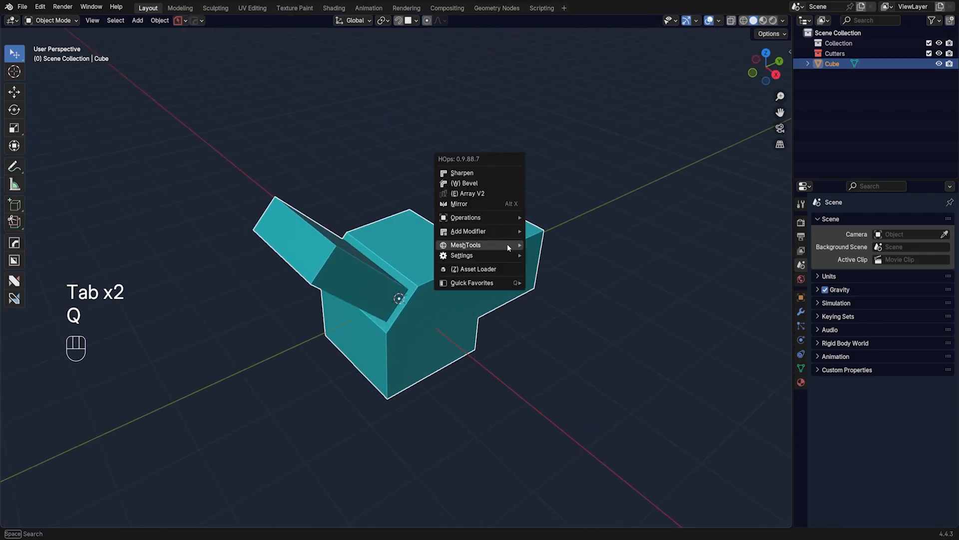
mouse_move(467, 245)
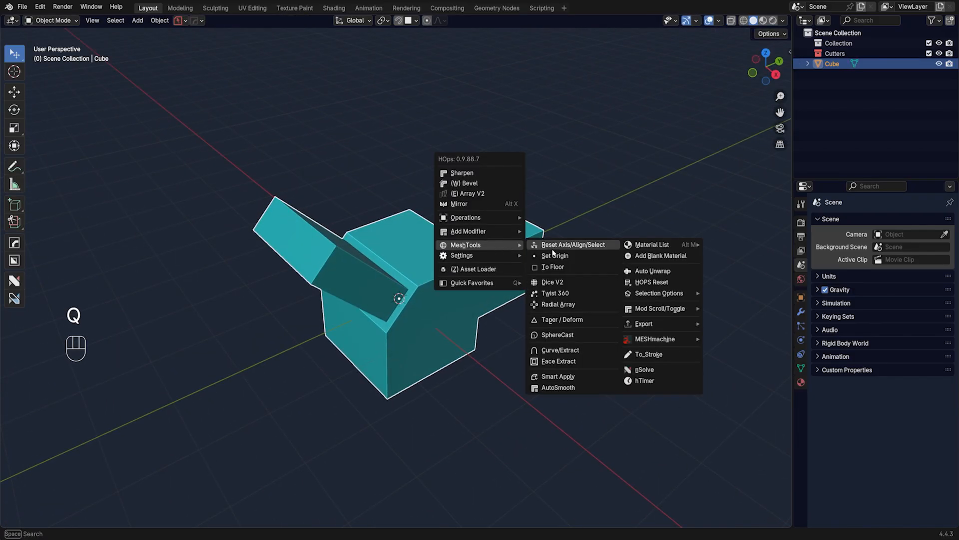
click(553, 282)
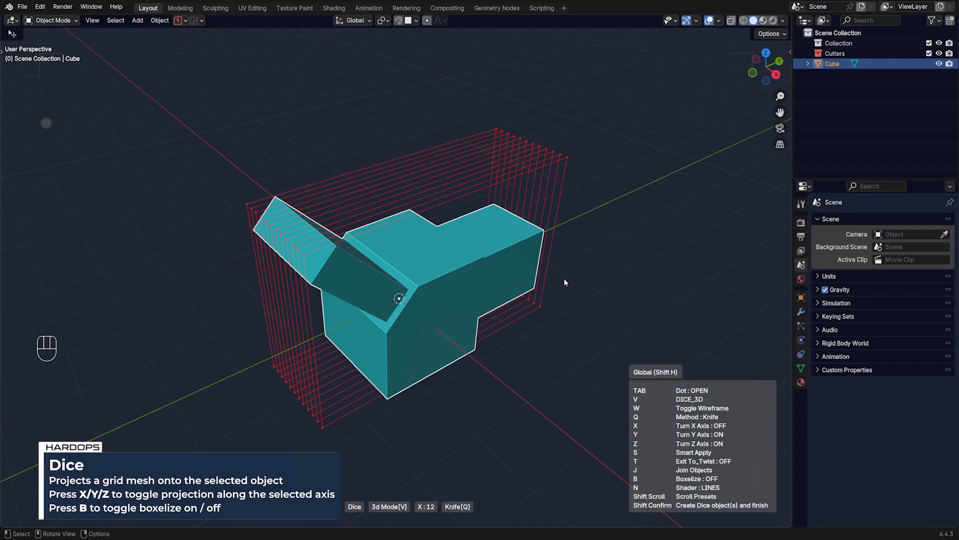
key(b)
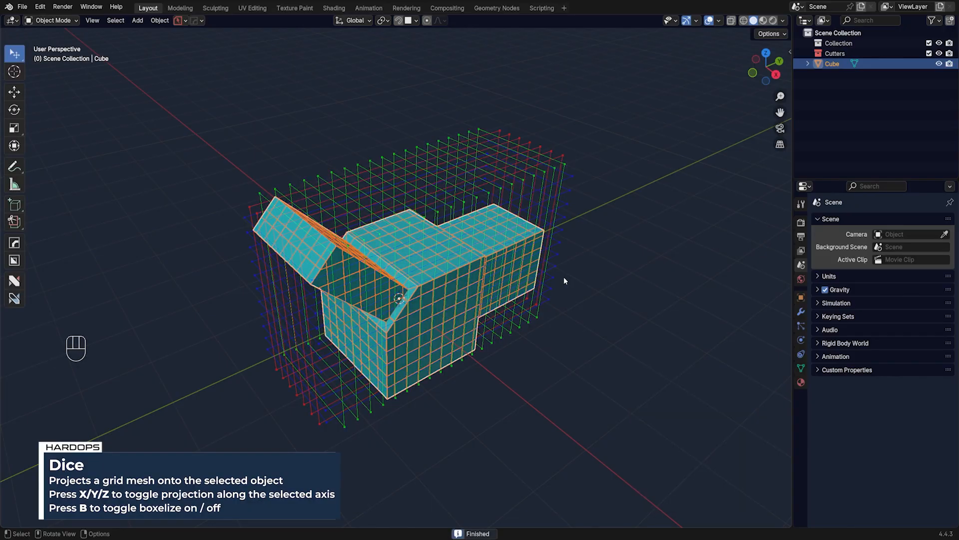
key(Tab)
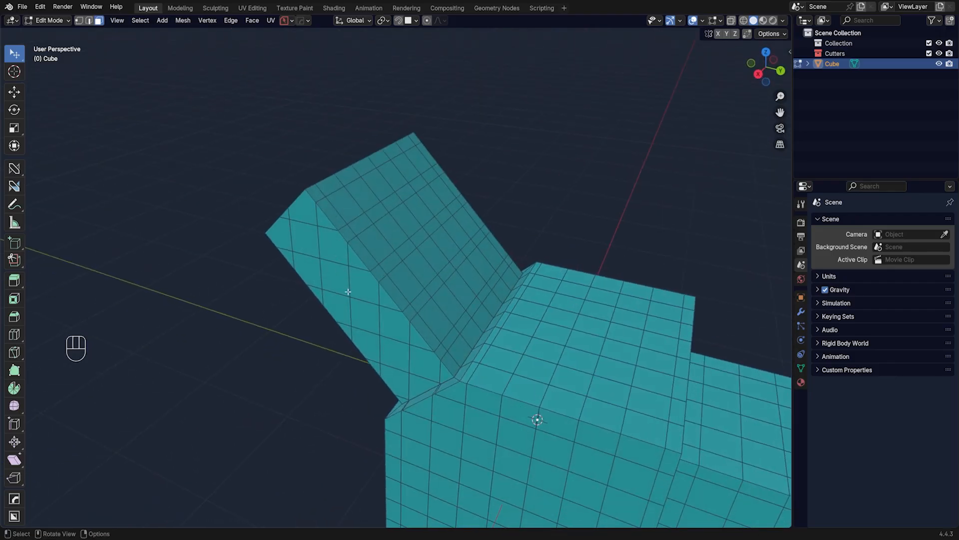
drag(429, 306, 392, 324)
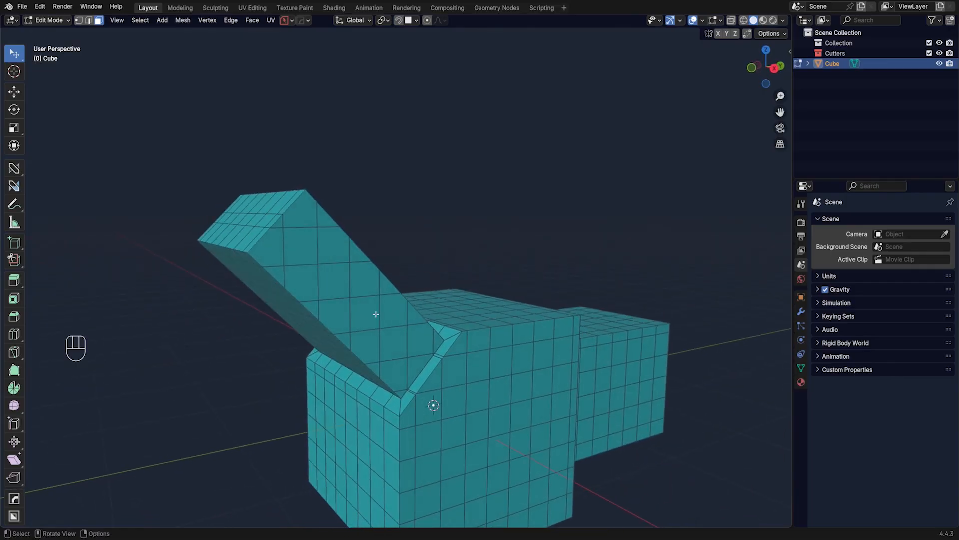
Accept the HOps Helper sharpening defaults and Csharp the shape, then view its sharp edges
key(Tab)
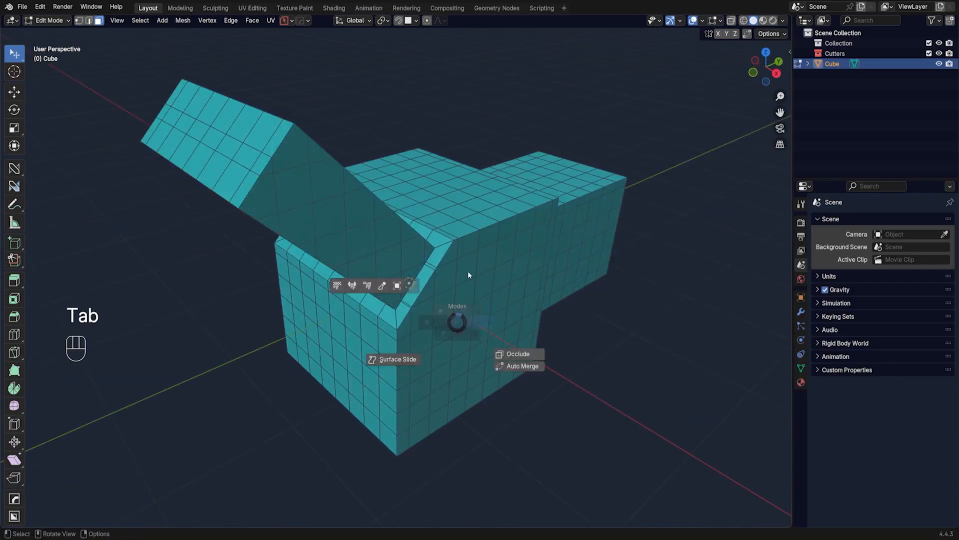
key(ctrl+`)
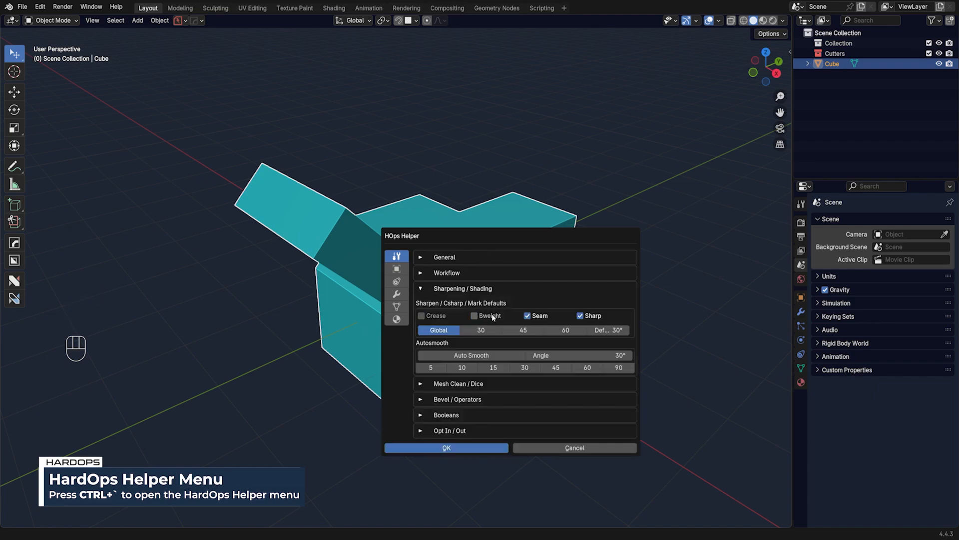
click(446, 447)
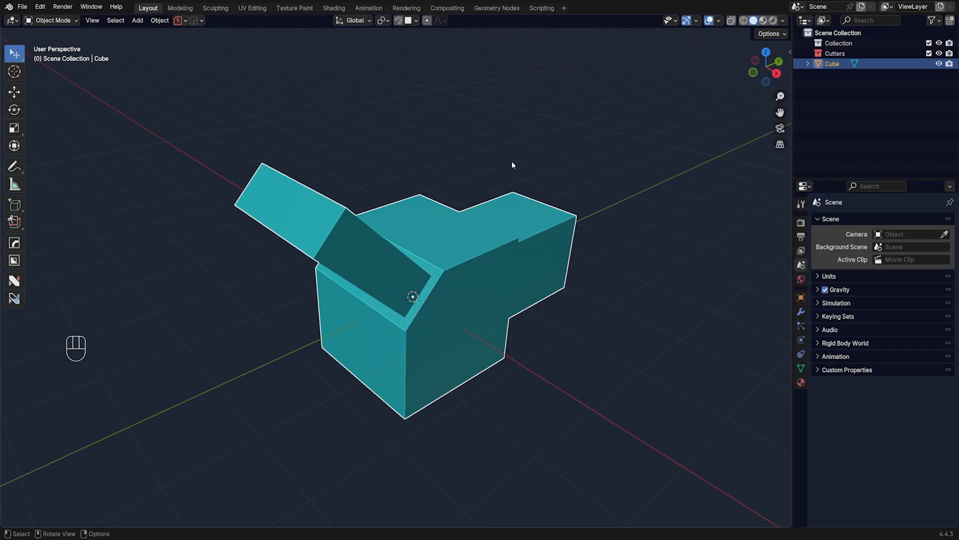
key(Q)
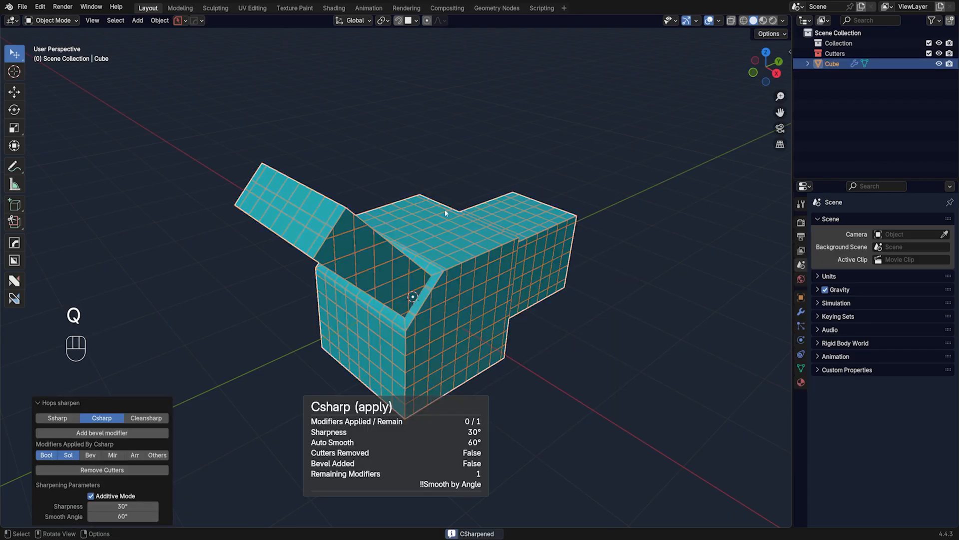
key(Tab)
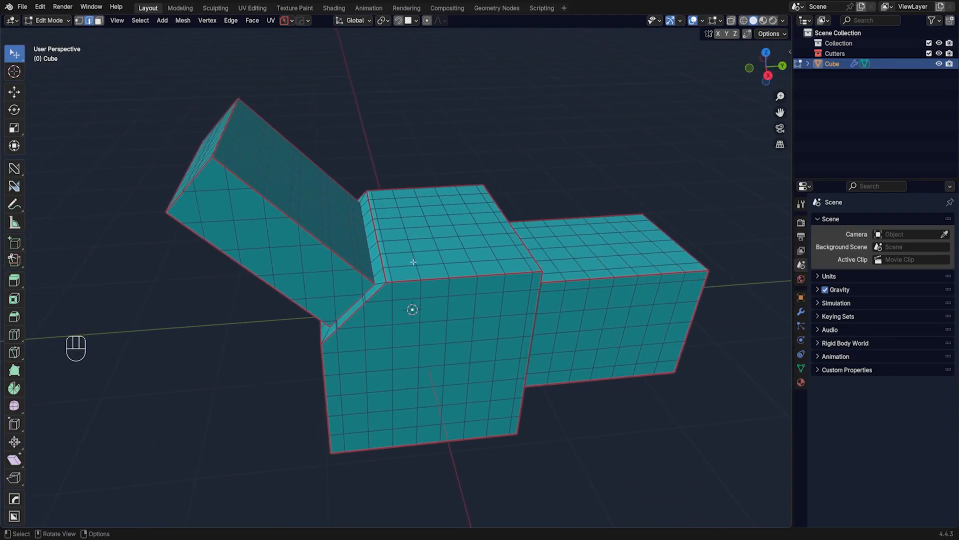
From Right Orthographic view, dissolve the grid cuts on the slanted slab
key(Tab)
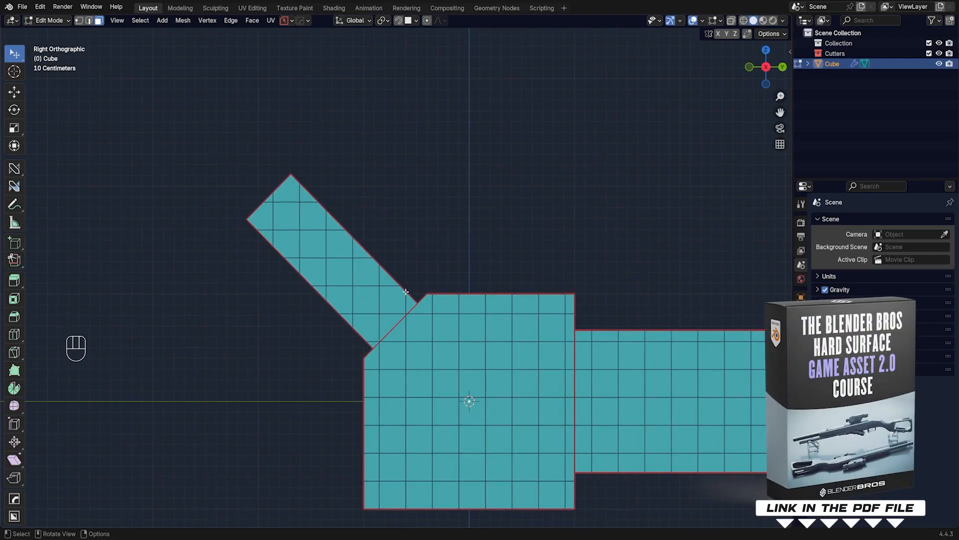
scroll(down, 3)
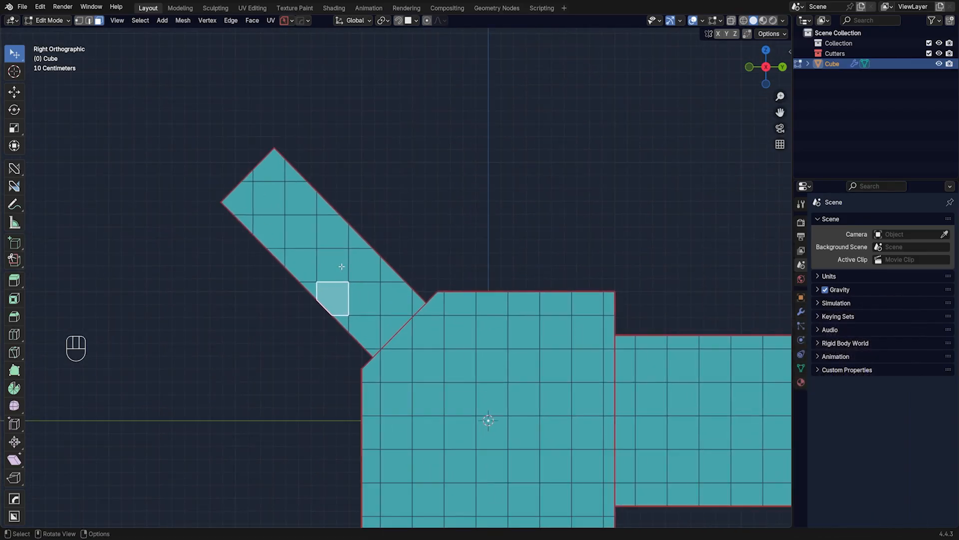
key(l)
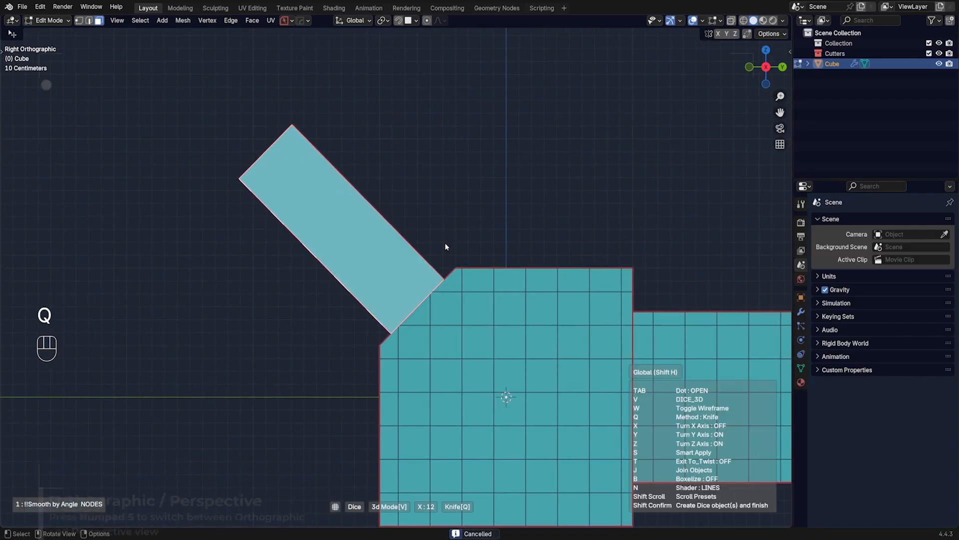
Start a 2D Dice on the slab and rotate the ten-by-ten grid to match its angle
key(v)
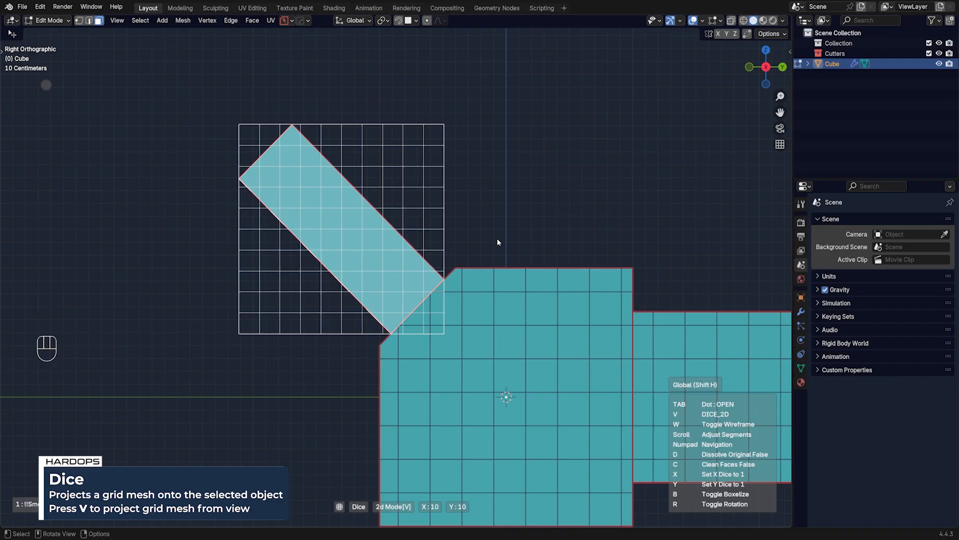
key(r)
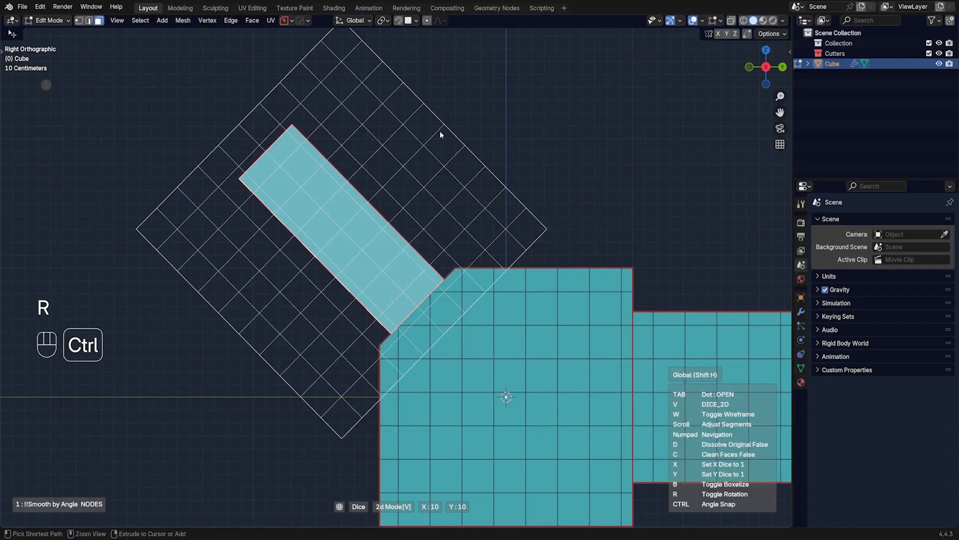
scroll(down, 3)
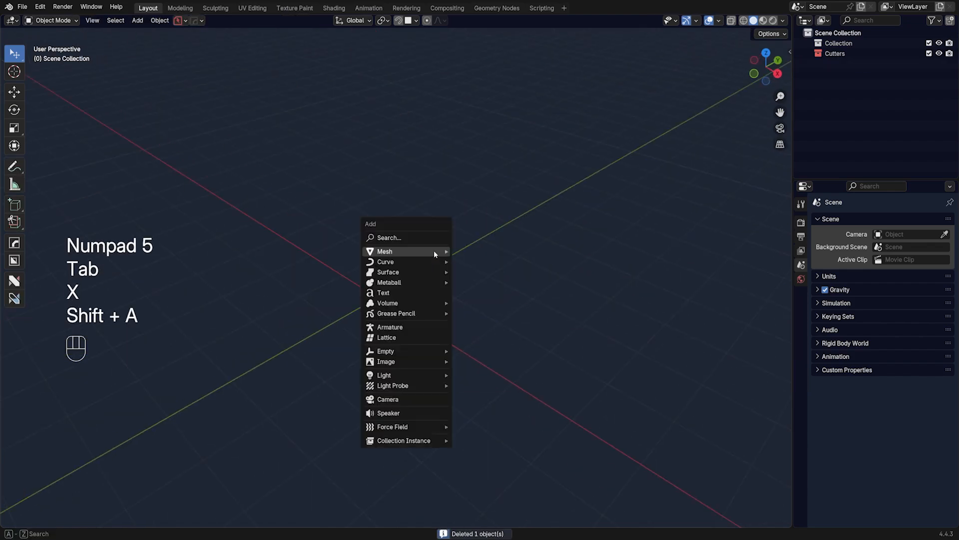
Add a new cube and start Dice V2 on it
click(383, 251)
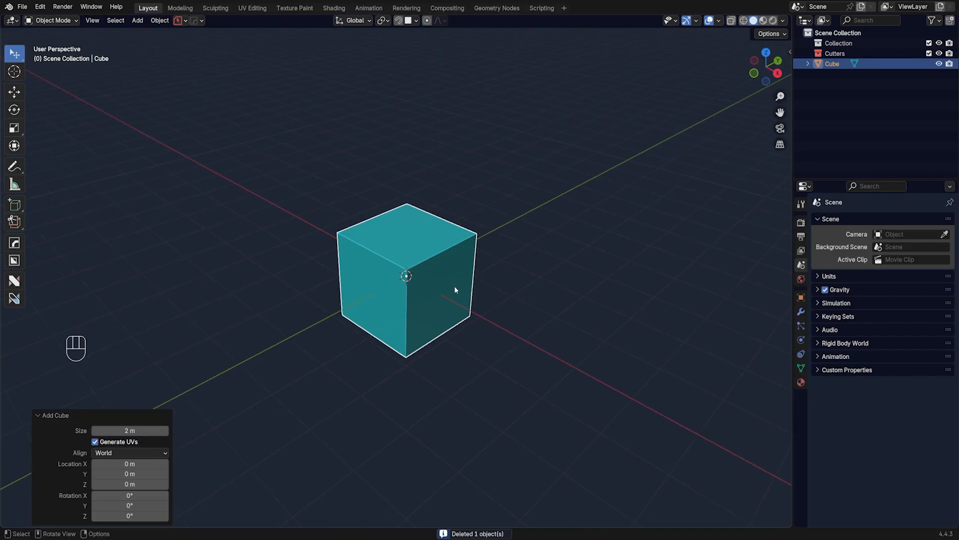
key(q)
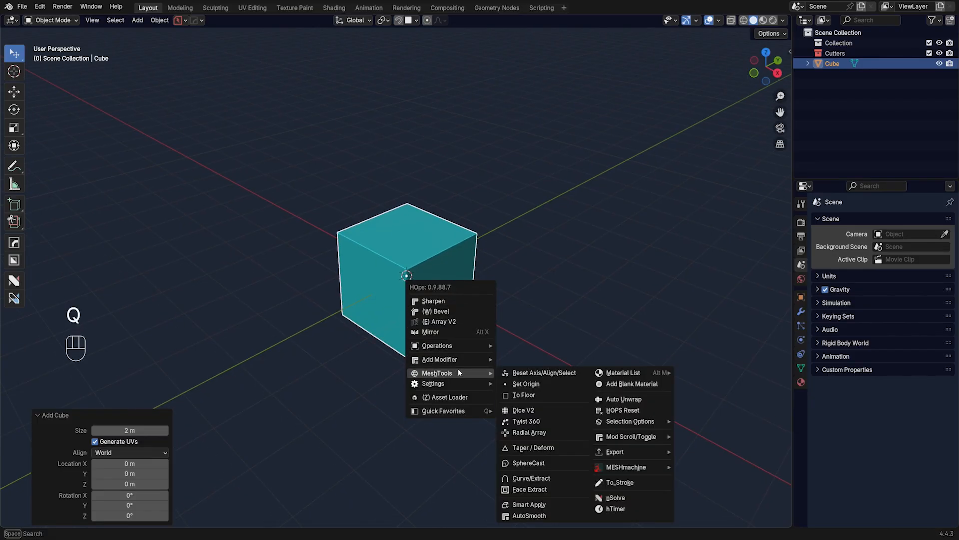
click(524, 409)
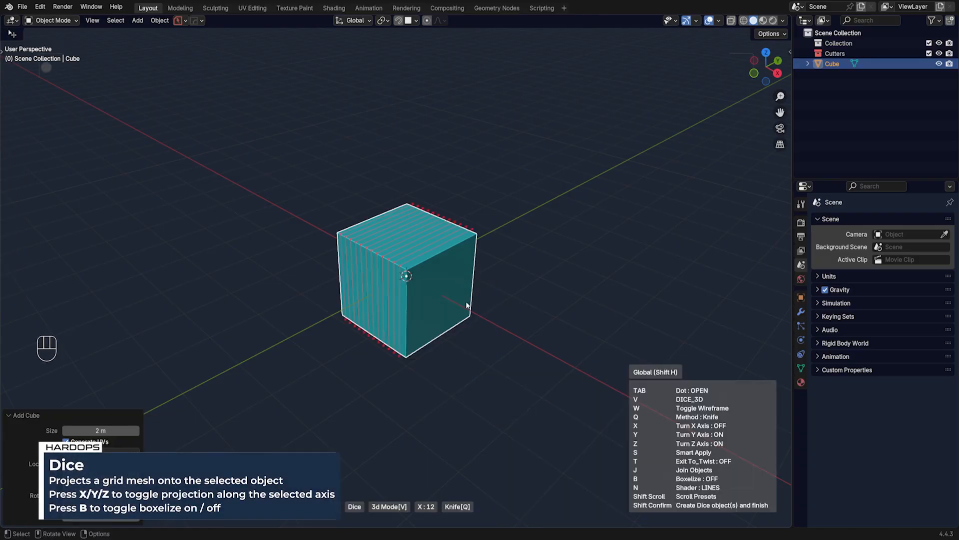
Limit the dice to parallel vertical cuts along one axis and enable the To_Twist 360 option
key(x)
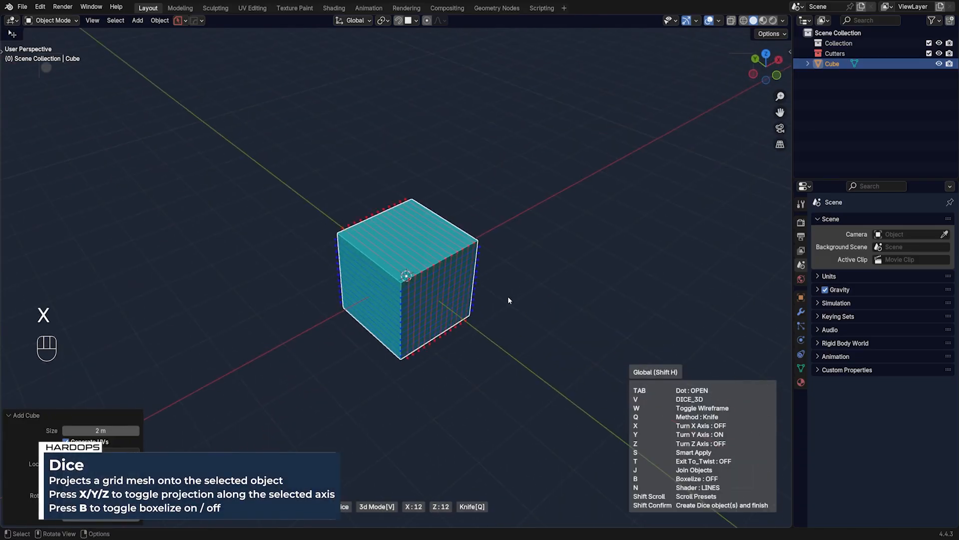
key(z)
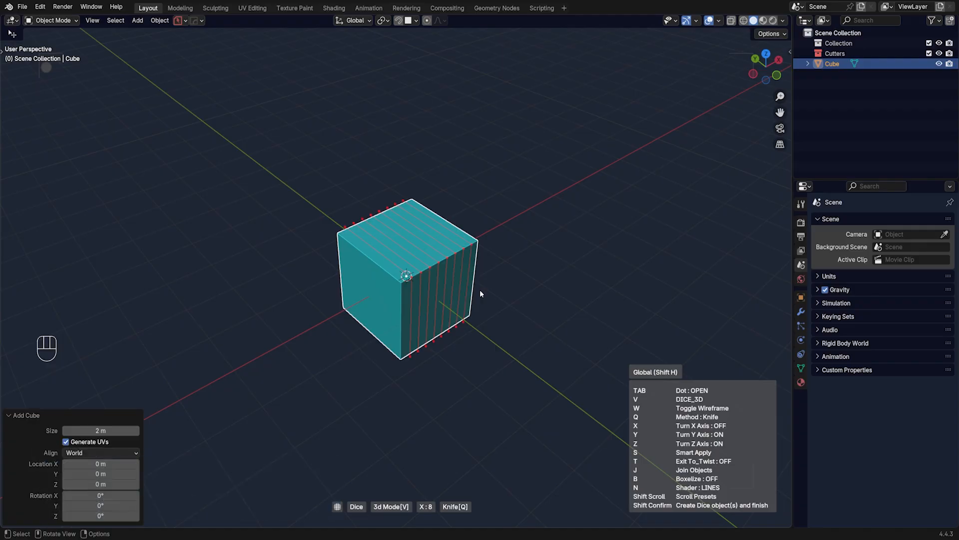
key(t)
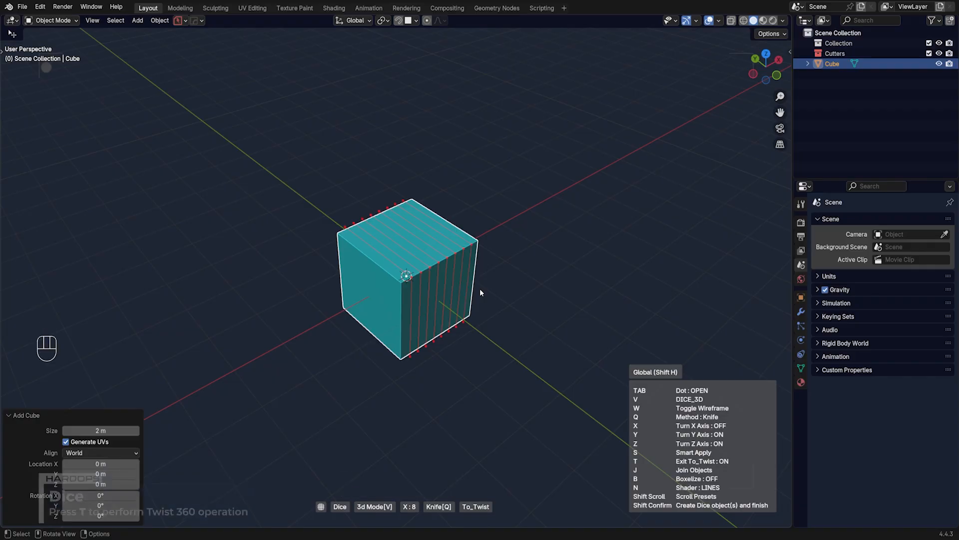
Confirm the dice so Twist 360 bends the cube into a thick ring, set its axis, rotation and wider hole, and confirm
key(S)
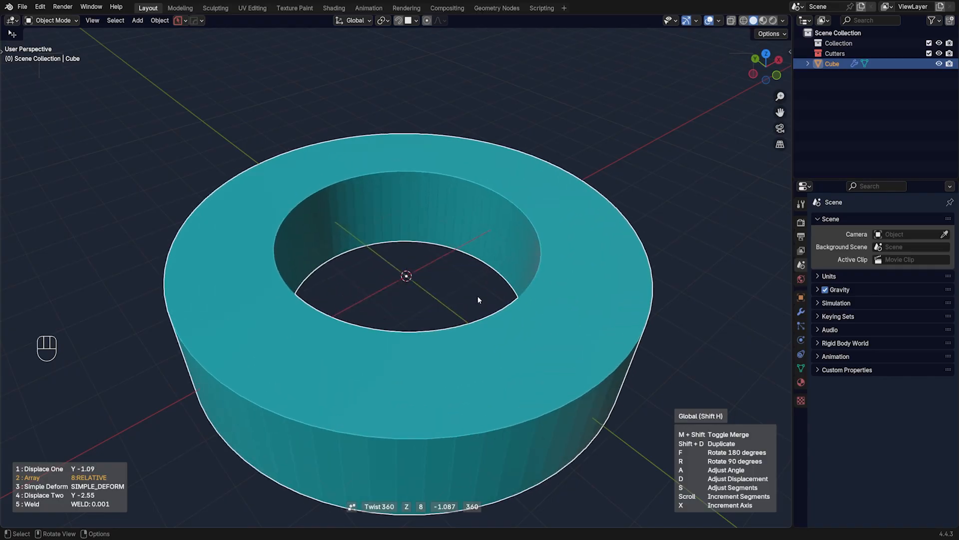
key(x)
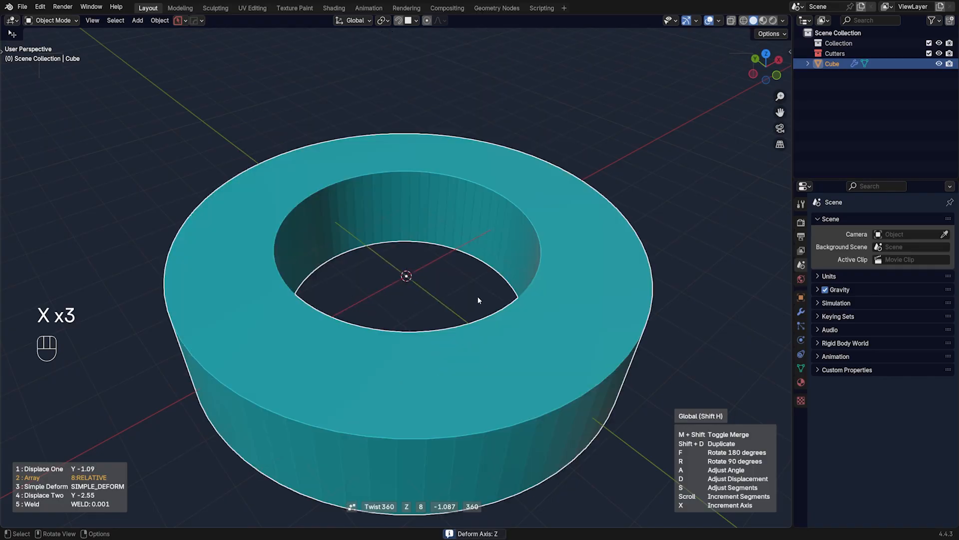
key(r)
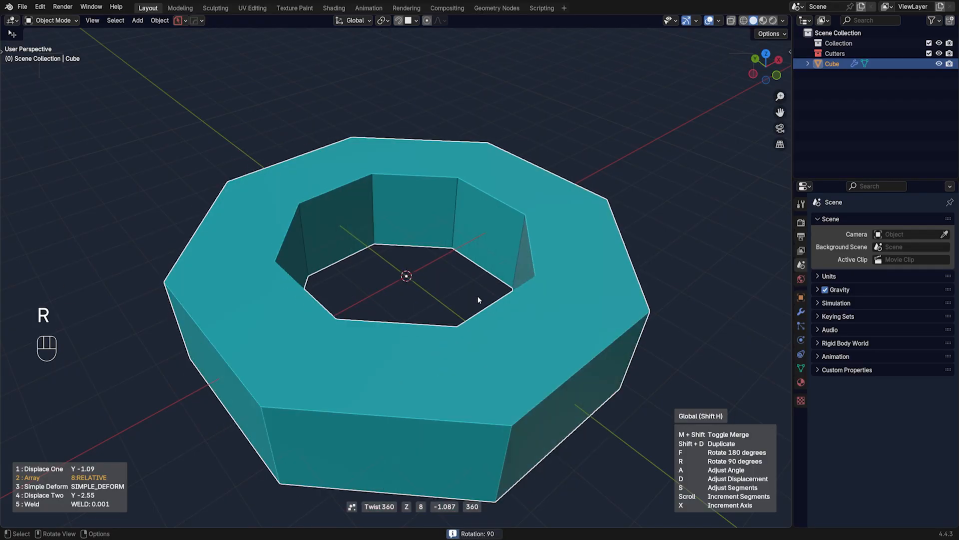
key(r)
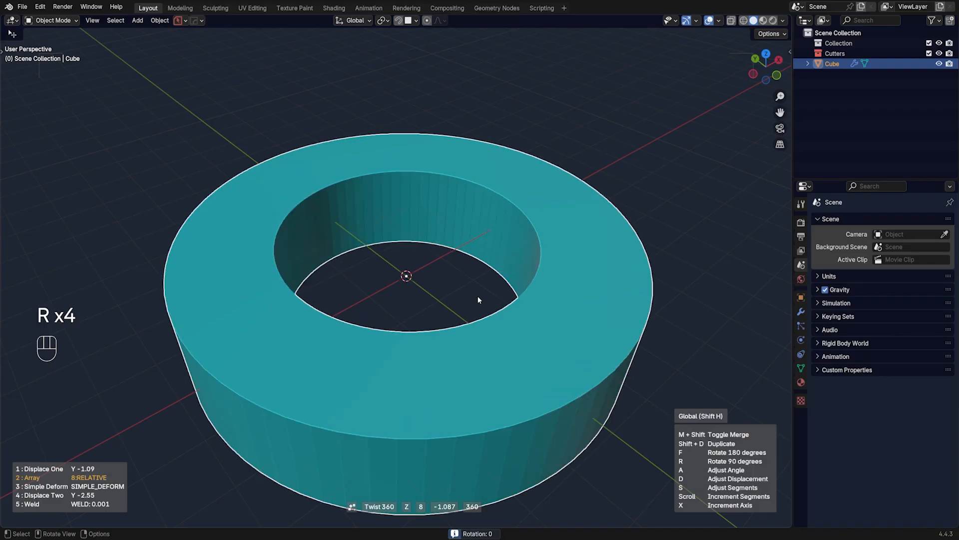
key(shift)
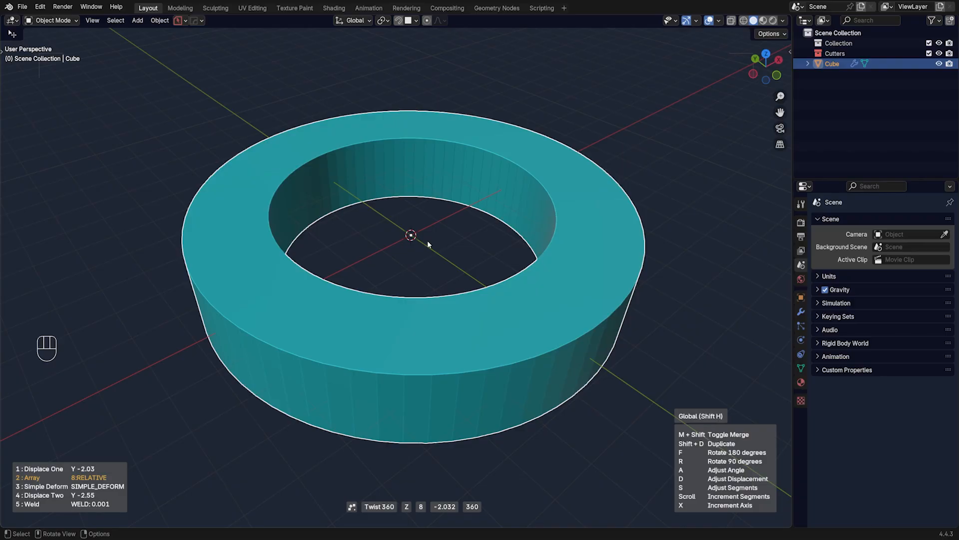
key(Tab)
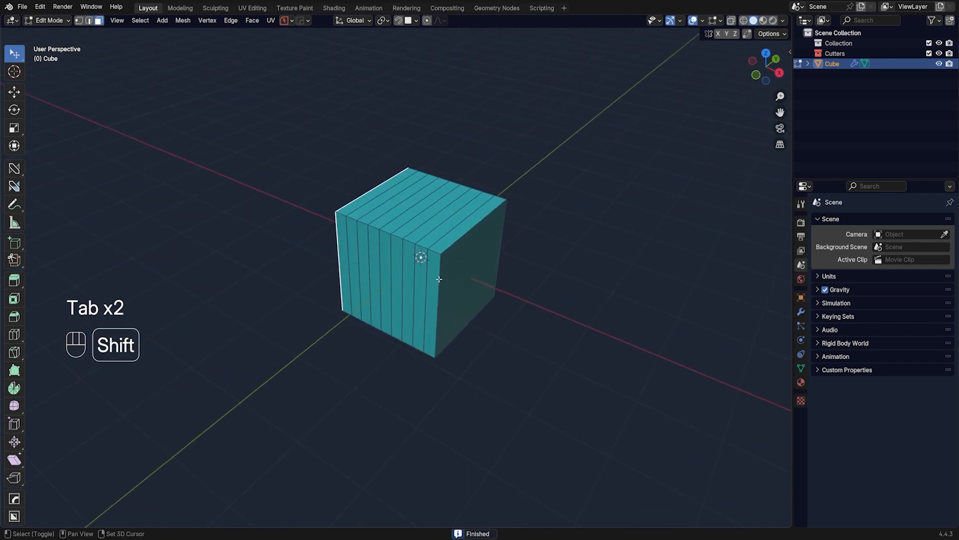
Add a HardOps Bevel modifier to the ring
key(q)
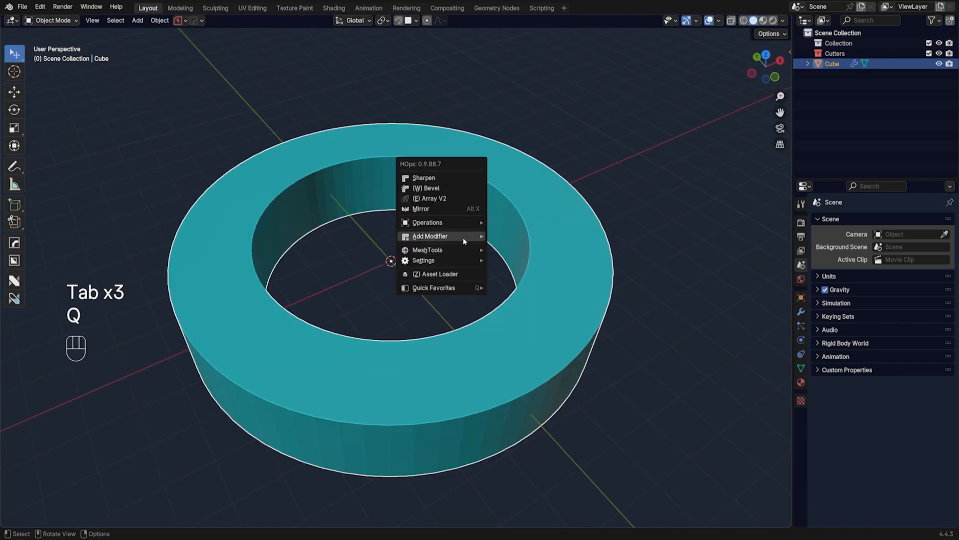
click(427, 188)
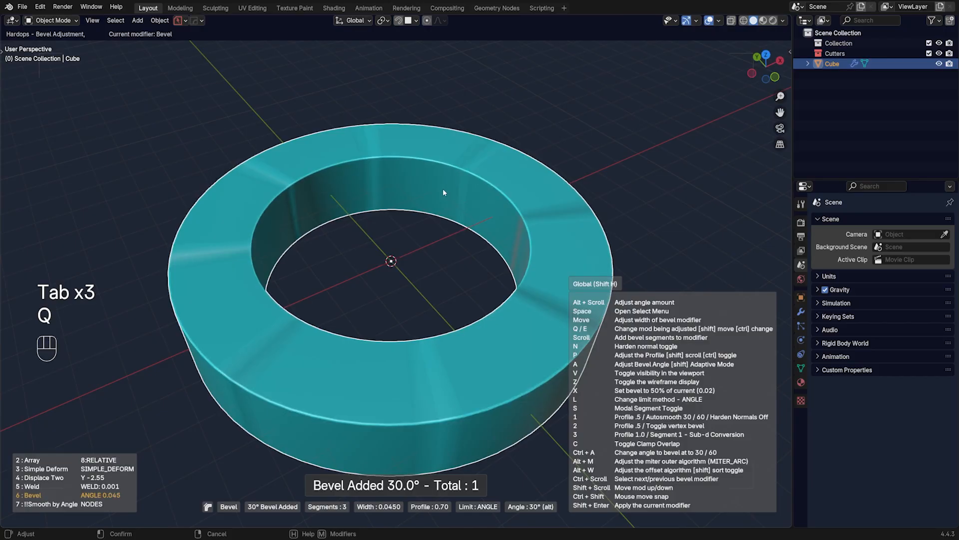
key(Tab)
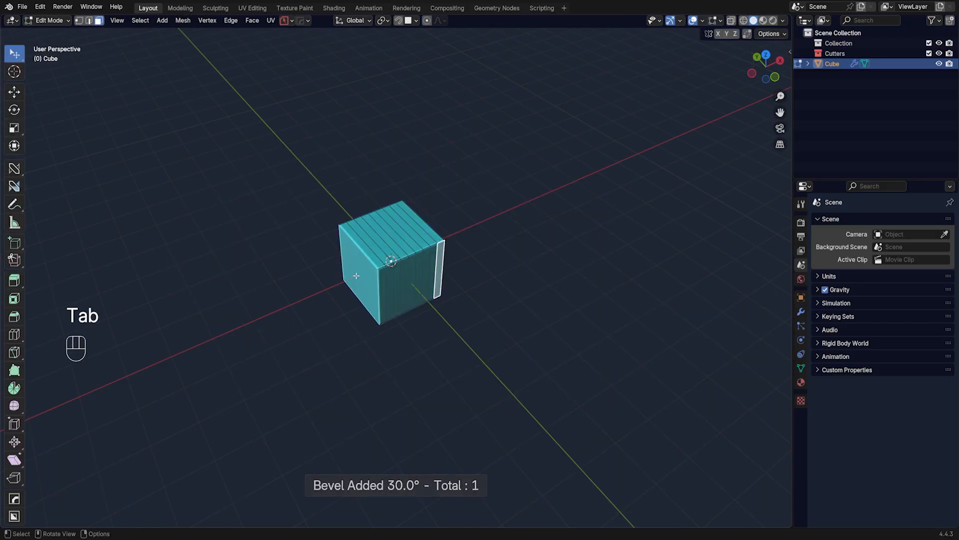
Delete selected faces and bevel an outer-rim edge into small chamfered notches
key(x)
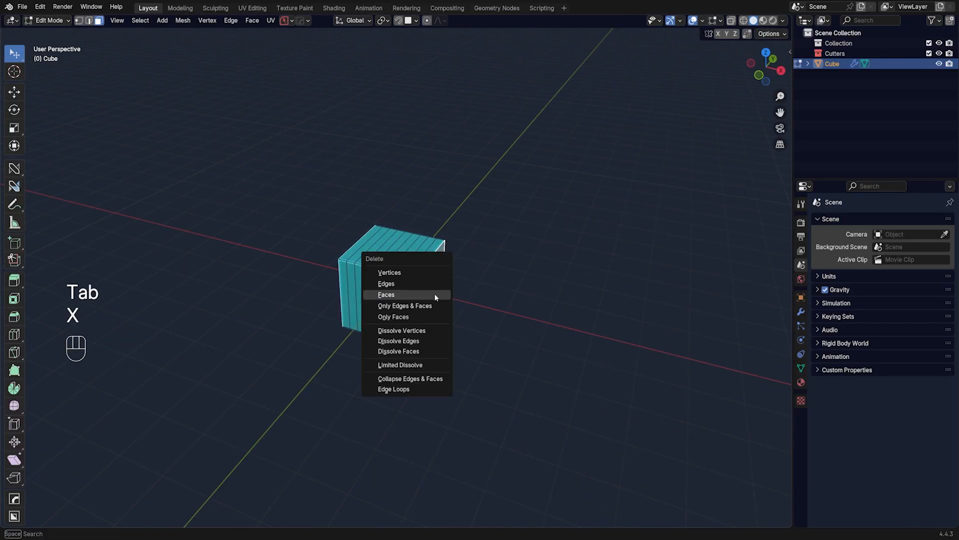
click(386, 294)
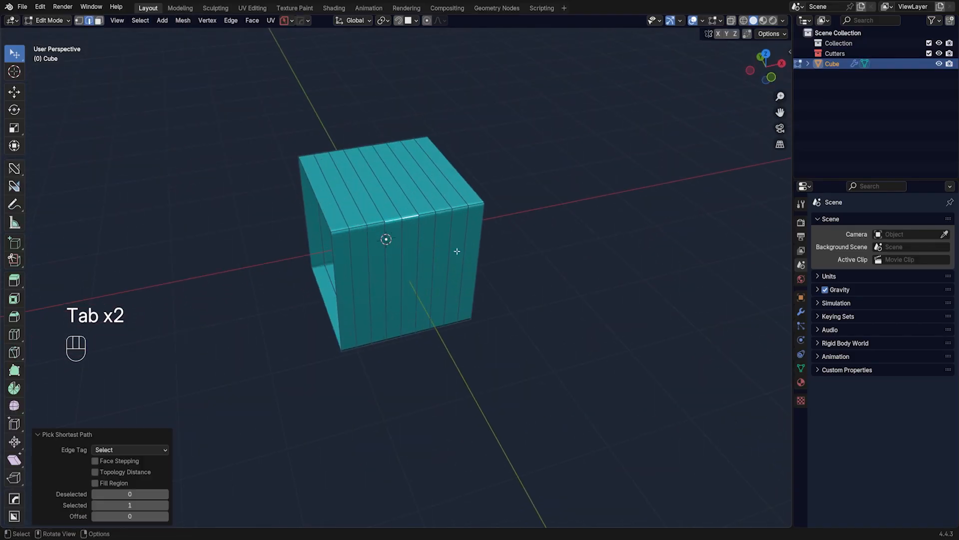
key(Ctrl+B)
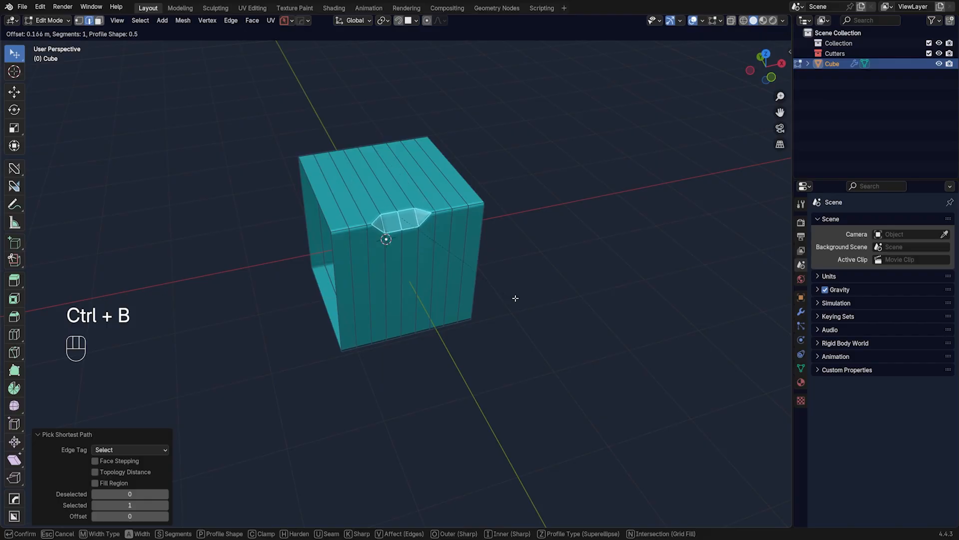
key(Tab)
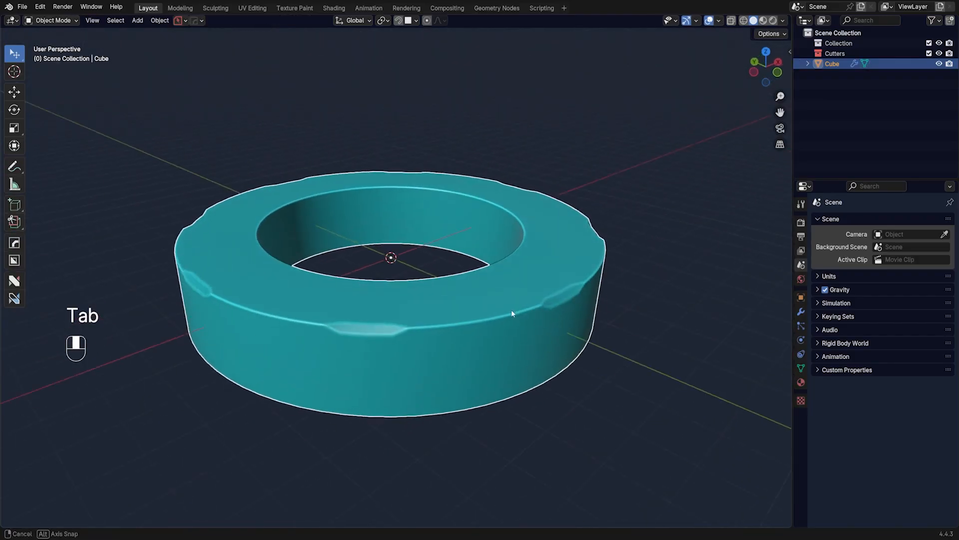
Scroll the bevel modifier through saved profiles to a stepped, multi-groove profile
key(Ctrl+Z)
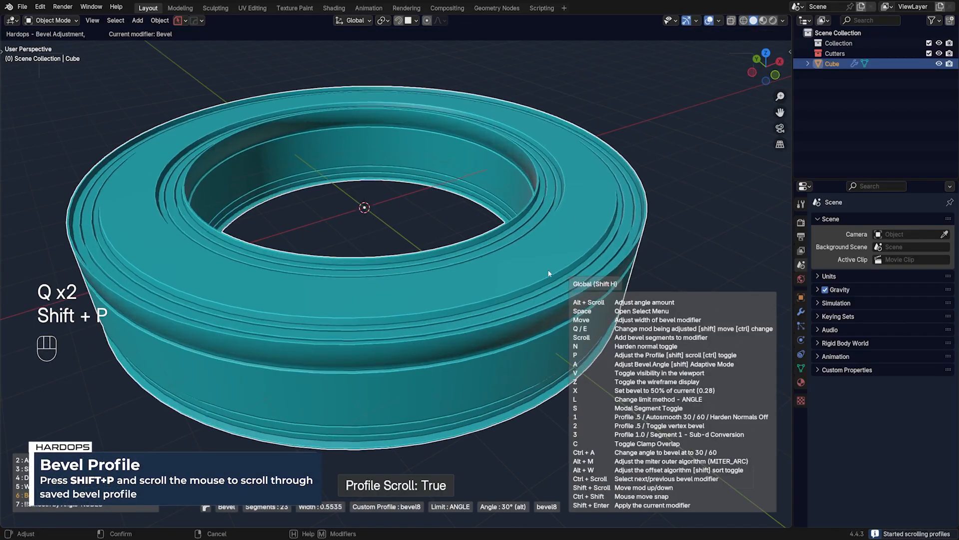
scroll(down, 3)
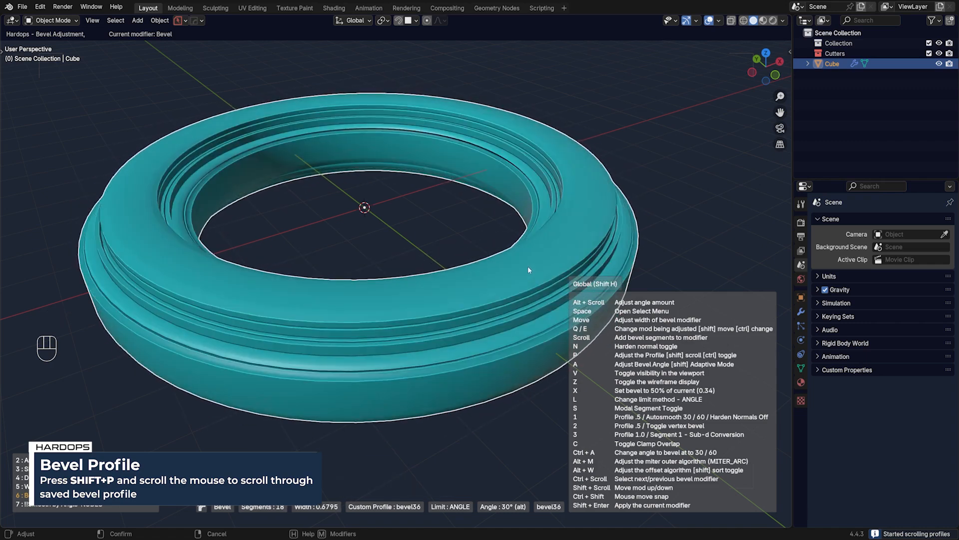
scroll(down, 3)
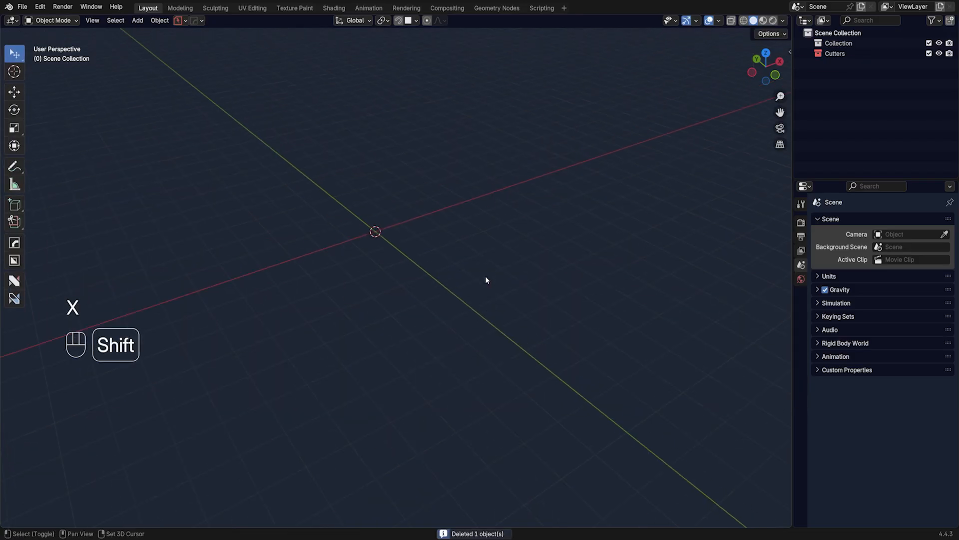
Remove the ring and add a plane to the empty scene
key(Shift+A)
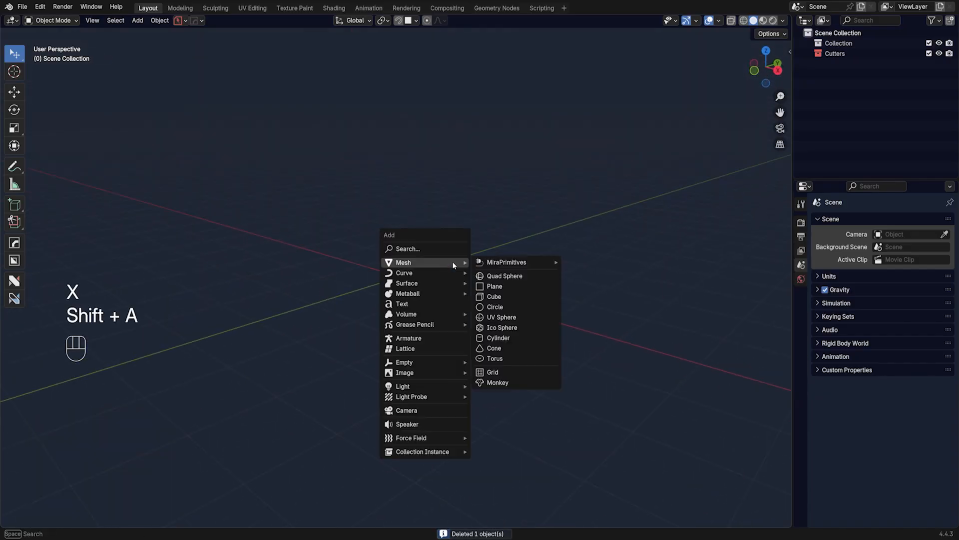
key(shift+a)
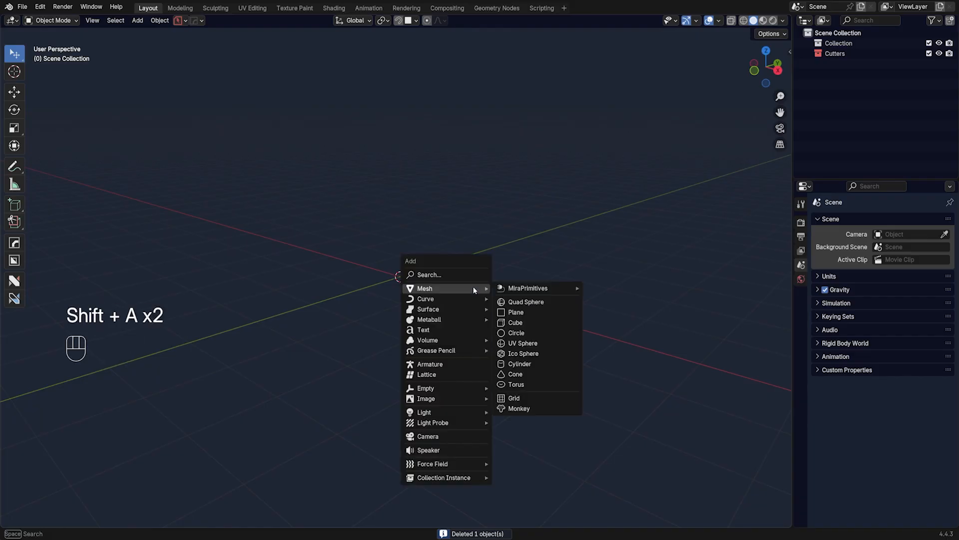
click(516, 312)
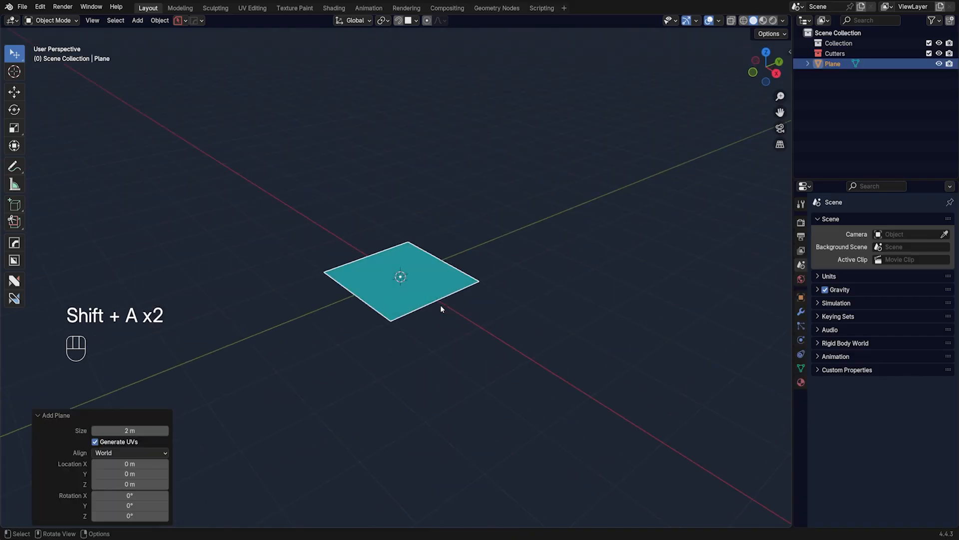
Rotate the plane 90 degrees about X so it stands upright and confirm
key(s)
text(9)
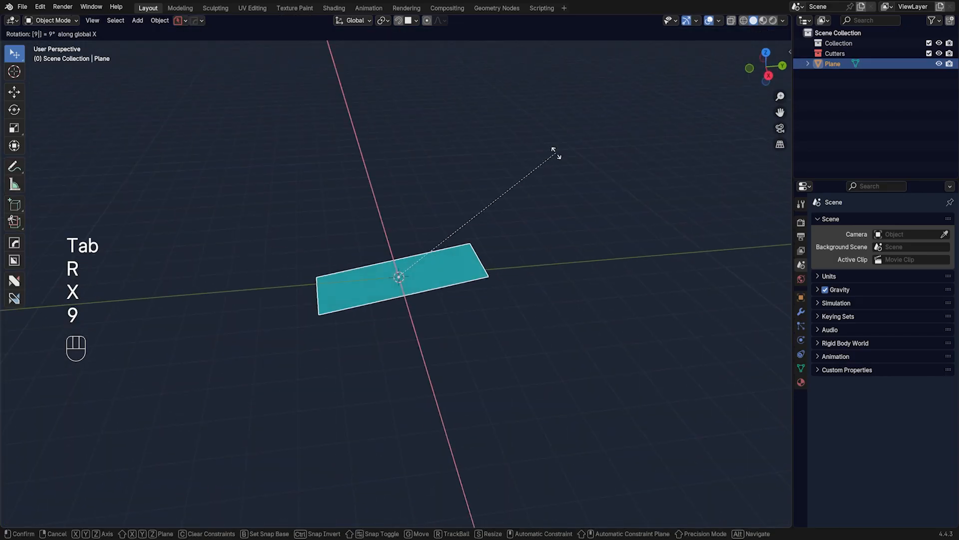
key(Return)
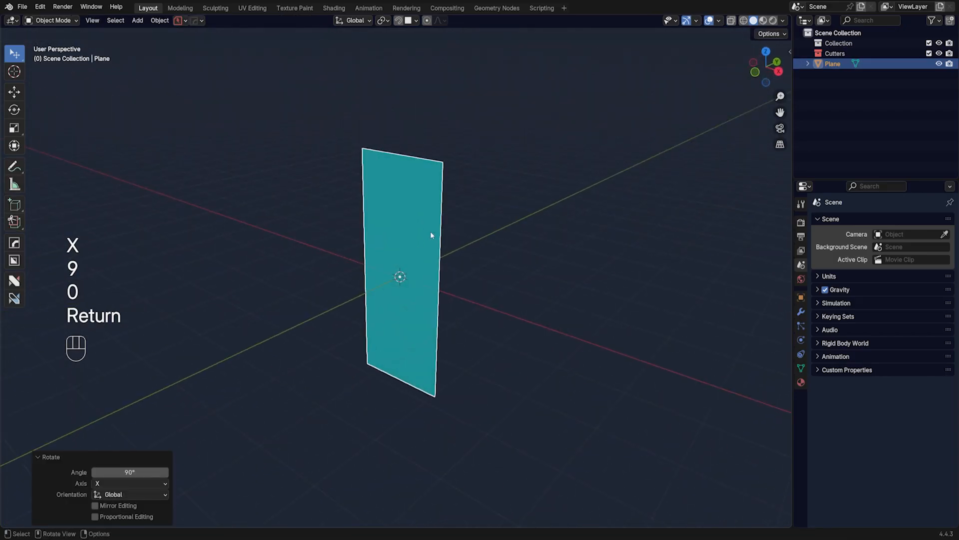
key(ctrl+a)
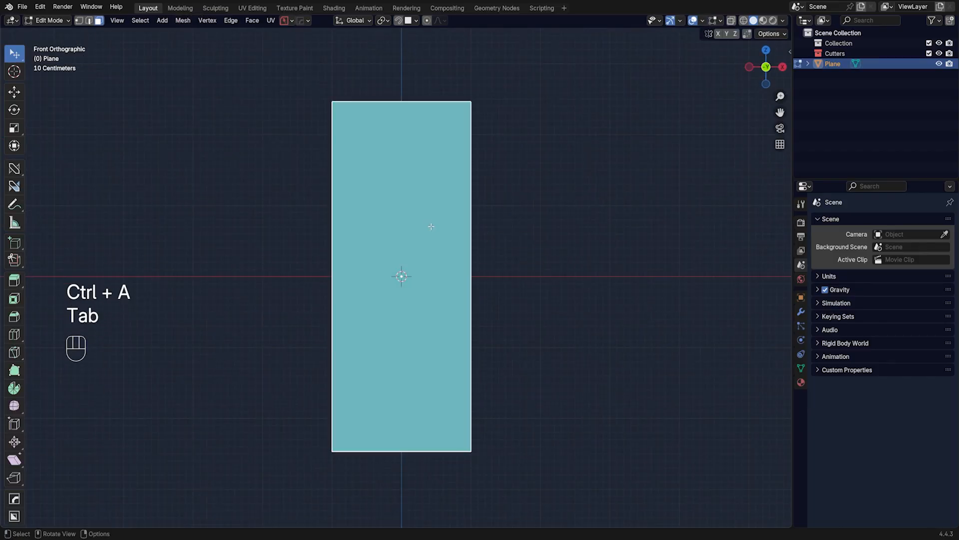
Dice the plane with HardOps Dice V2 into a 6 by 15 grid of cuts
key(q)
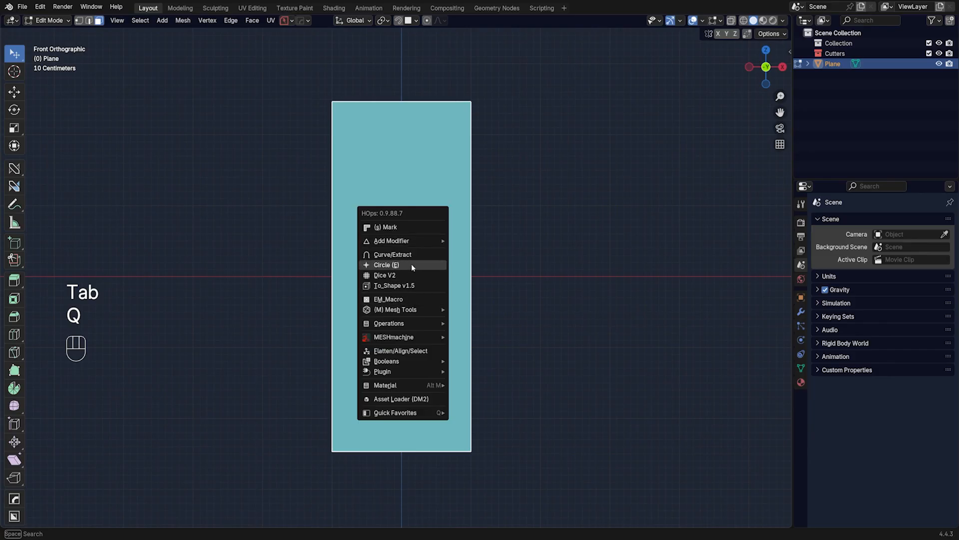
mouse_move(411, 278)
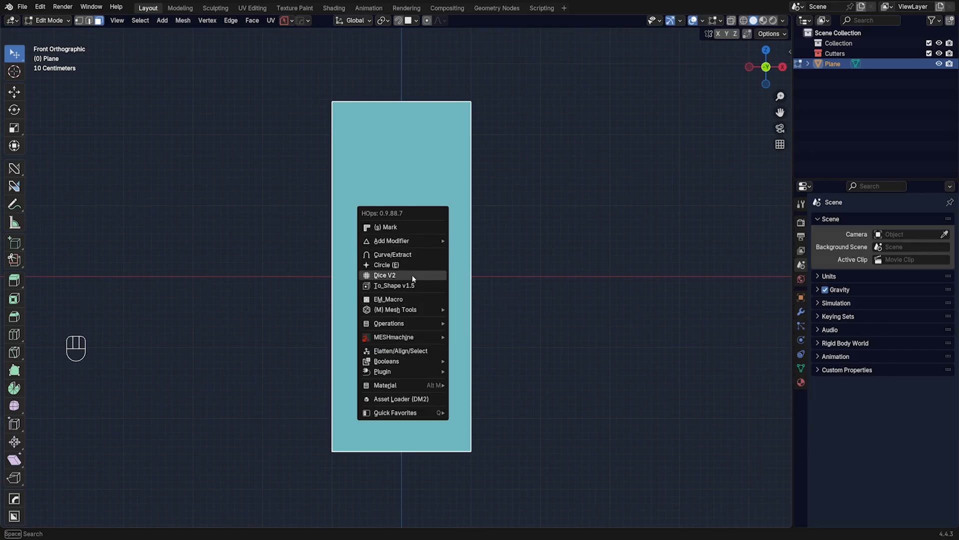
click(384, 275)
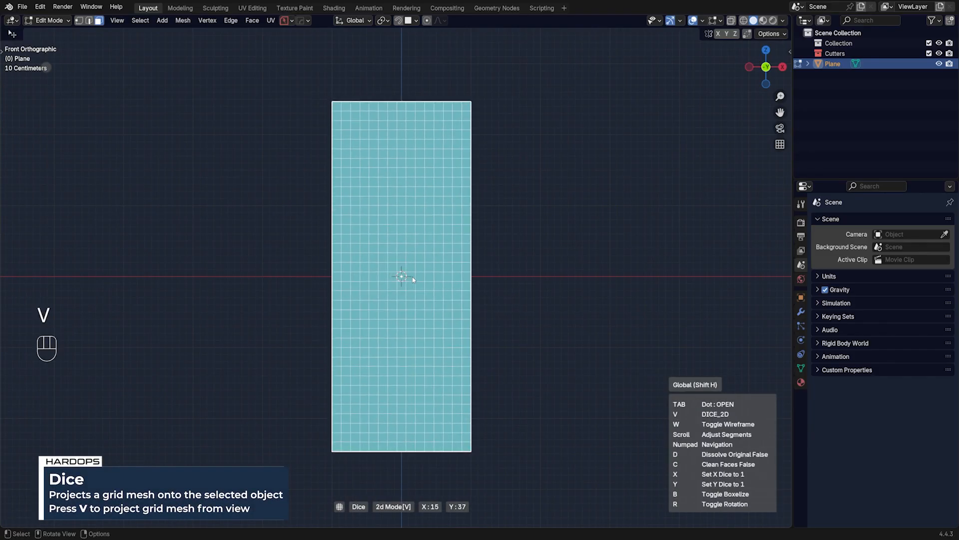
scroll(down, 3)
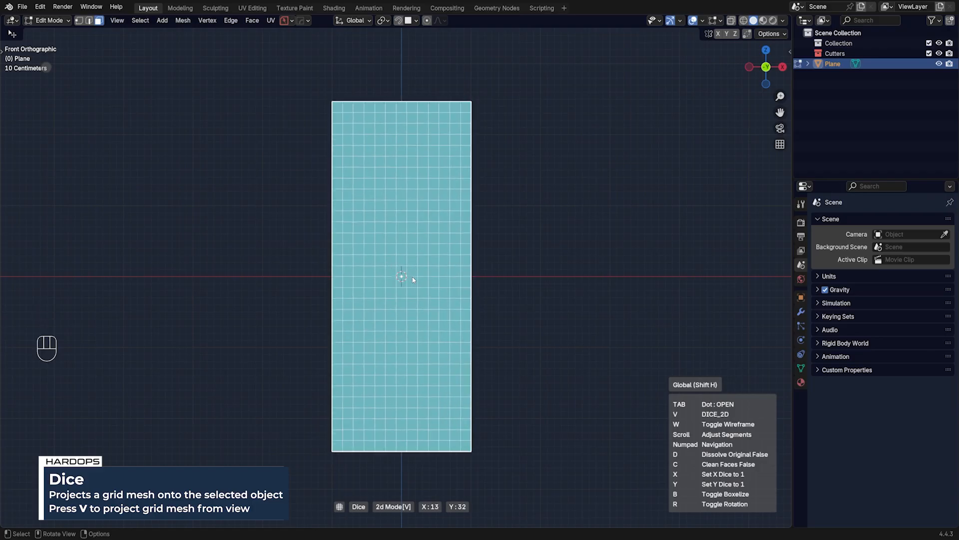
scroll(down, 3)
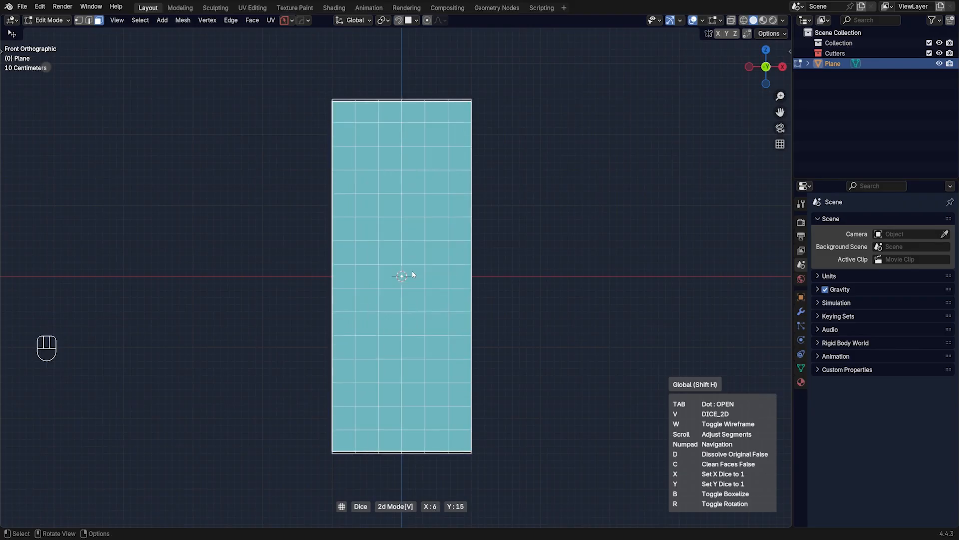
mouse_move(507, 305)
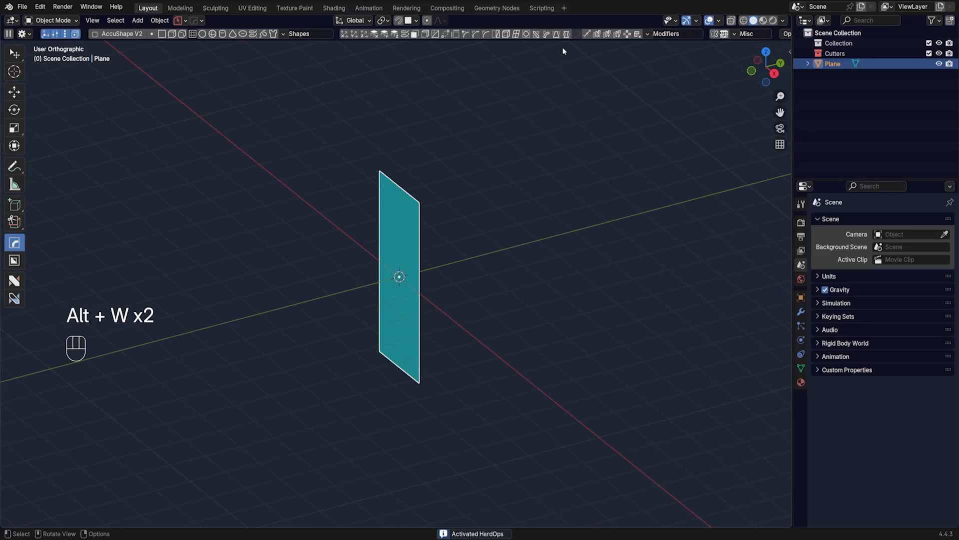
Add a HardOps bend deform modifier to the diced plane and show its settings
key(alt+w)
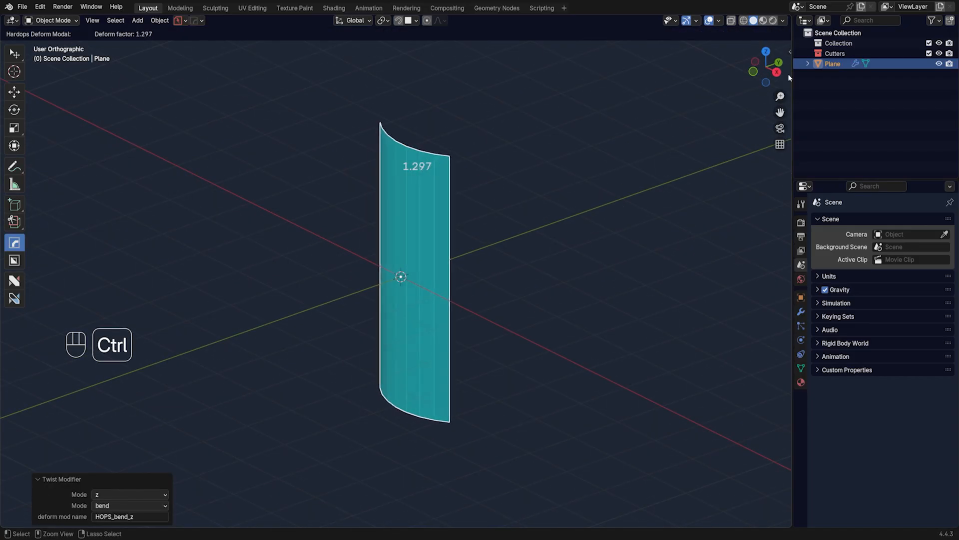
mouse_move(608, 62)
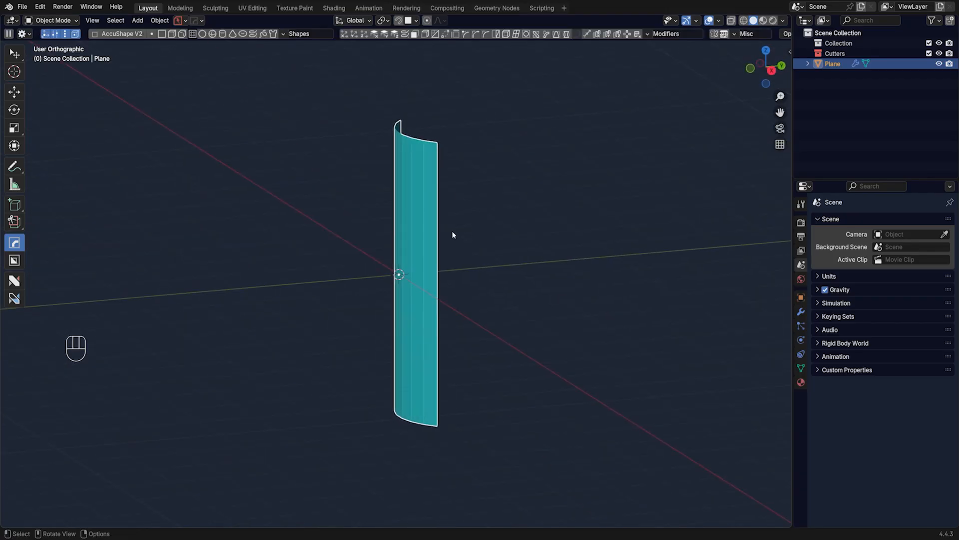
key(KP_5)
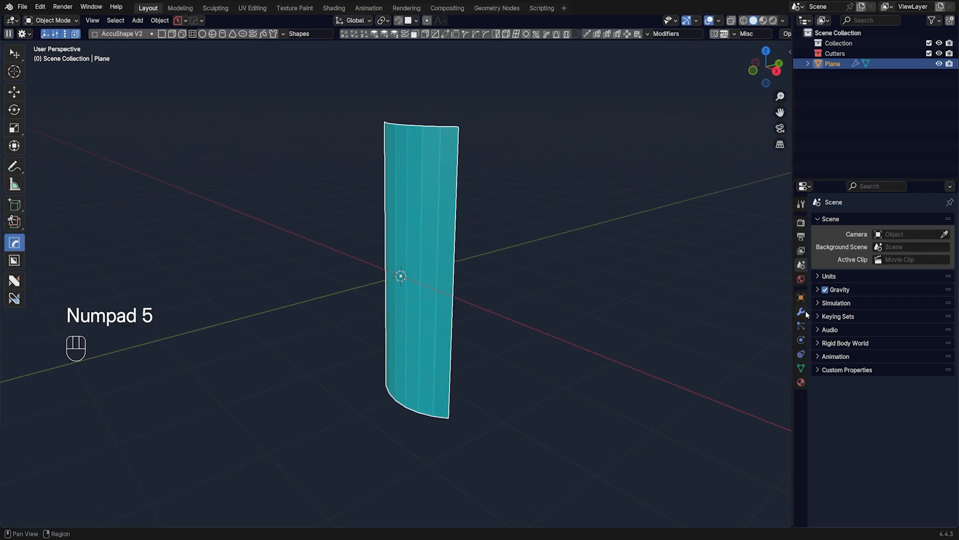
click(800, 312)
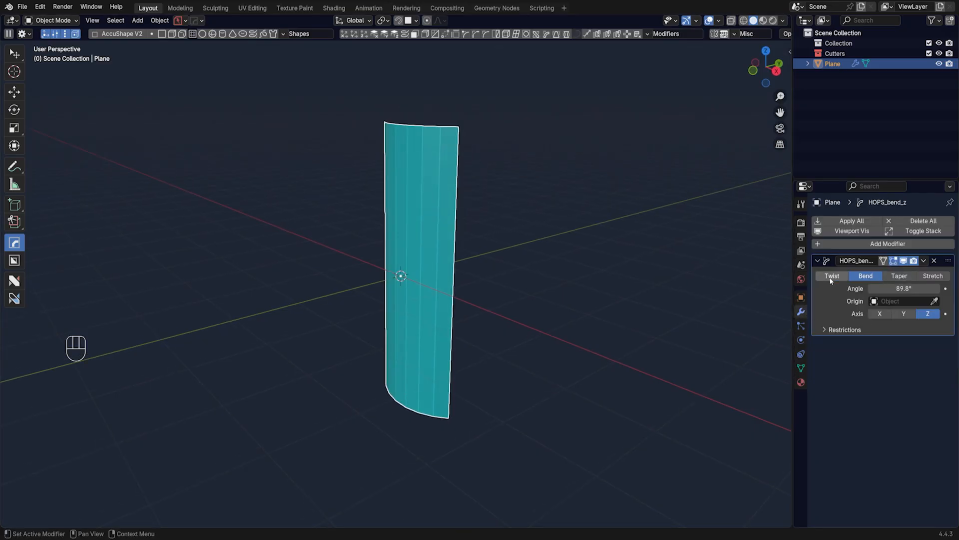
Try twist and taper deformation with adjusted strength, then return to bend at 89.8° about Z
click(831, 276)
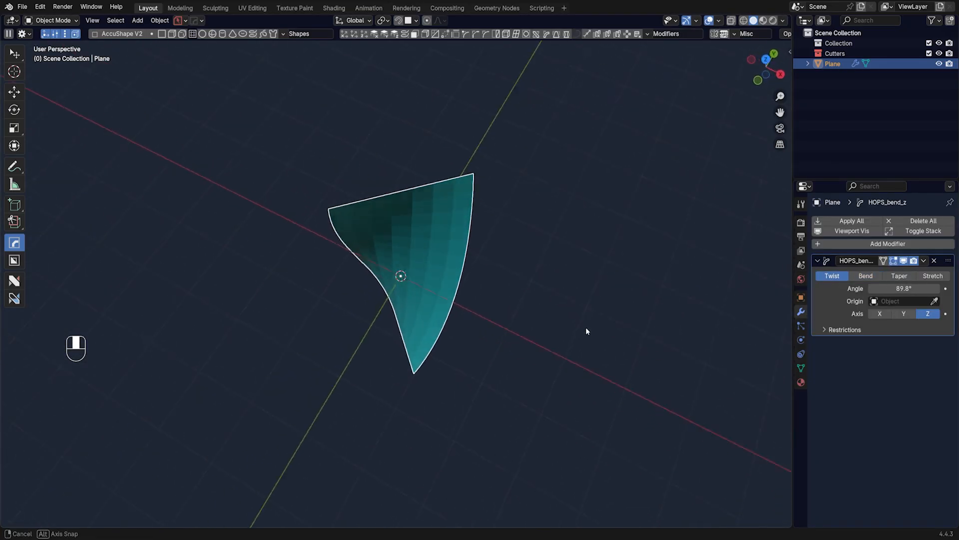
drag(588, 331, 631, 259)
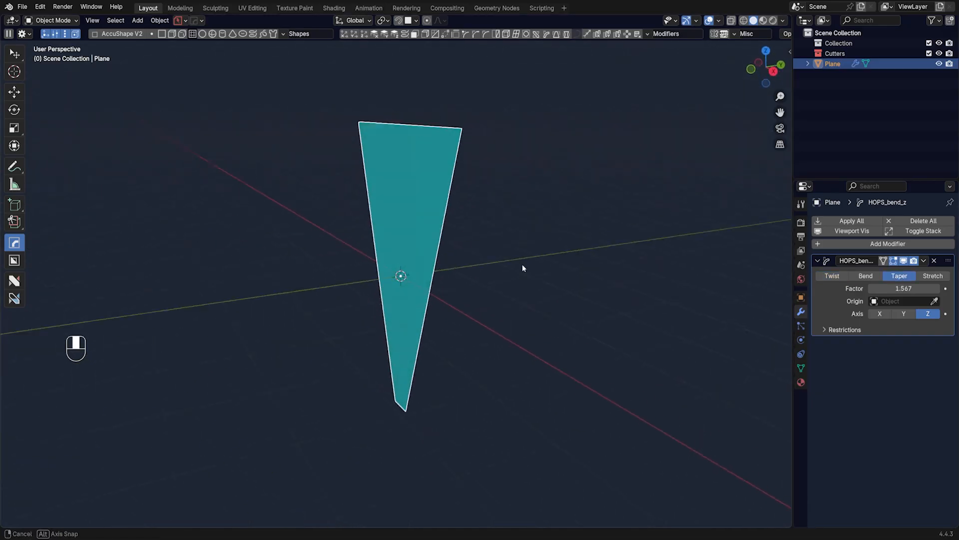
click(865, 276)
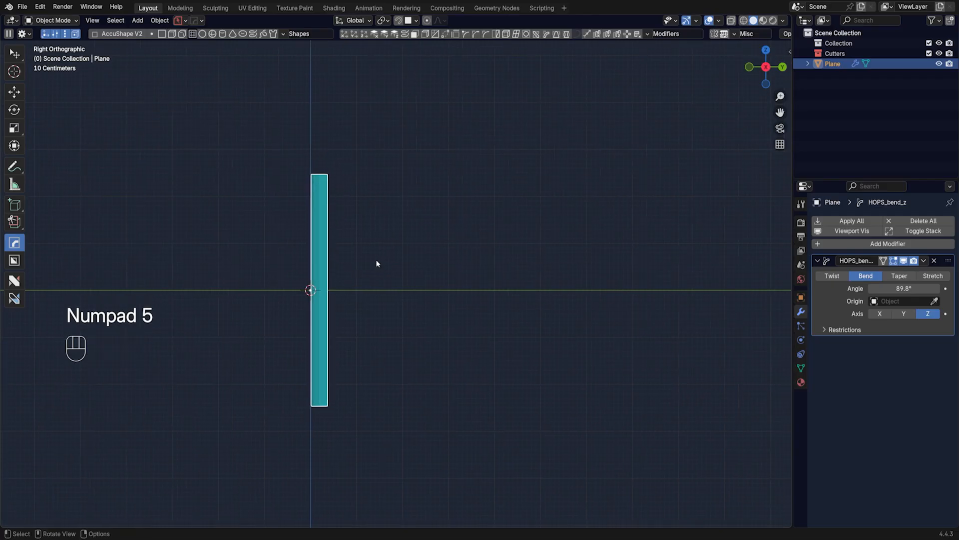
Add a Bézier curve lying along the ground and shape it from the side view
key(shift+a)
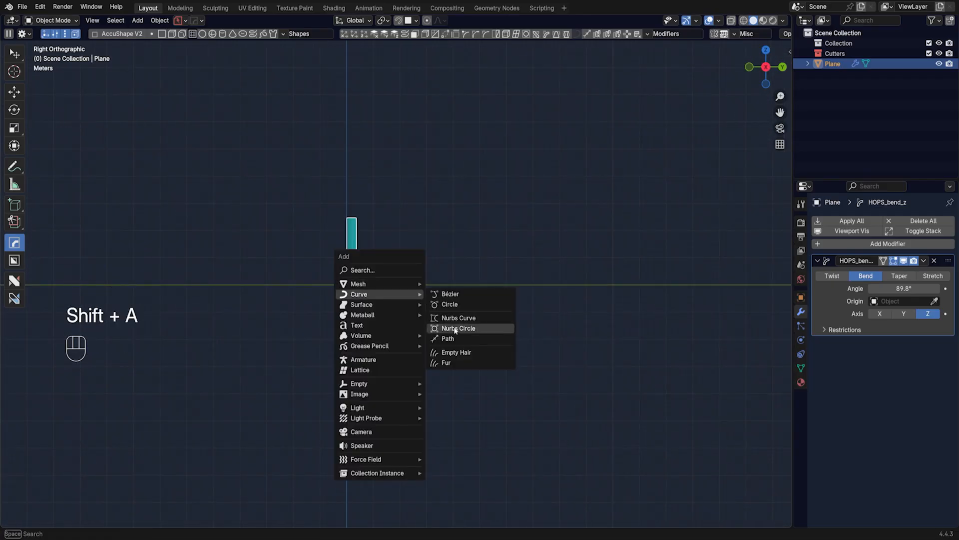
click(451, 294)
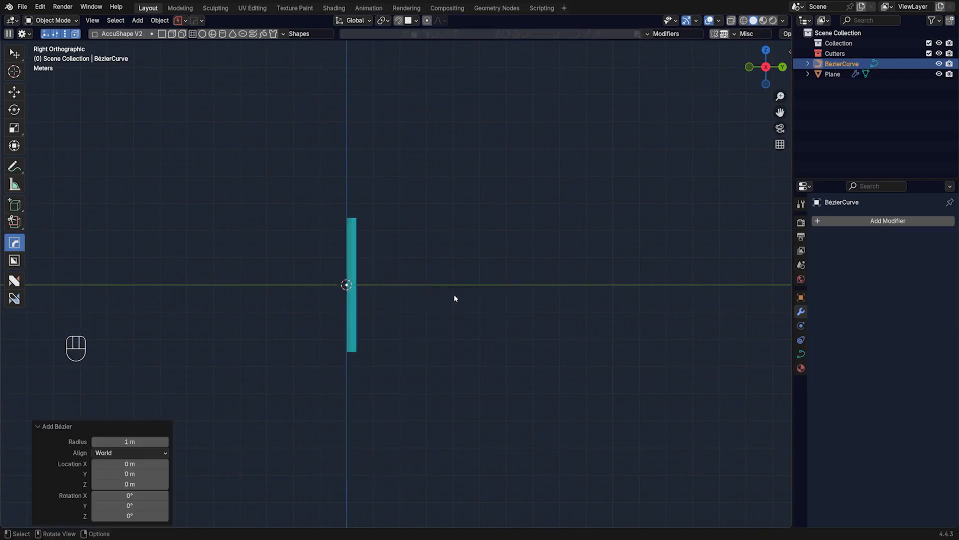
key(s)
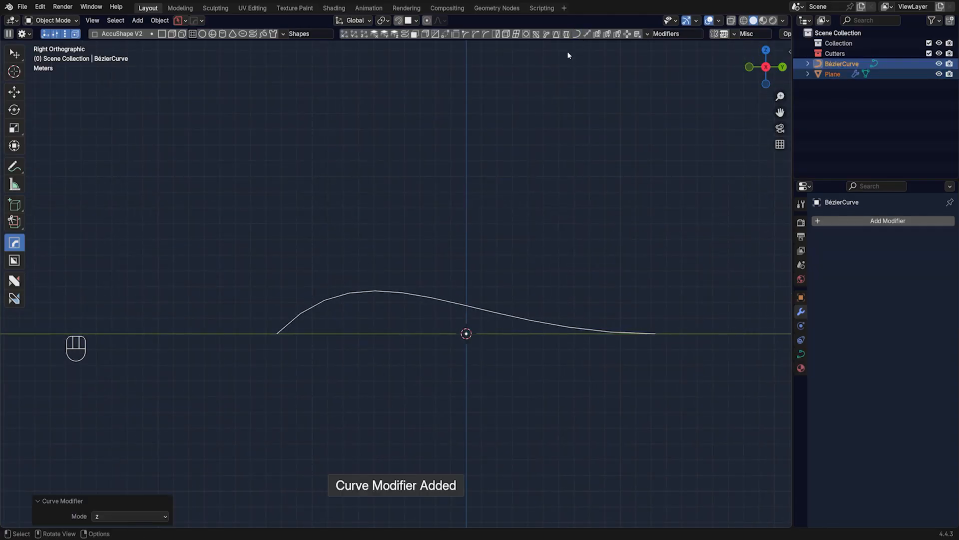
key(ctrl+z)
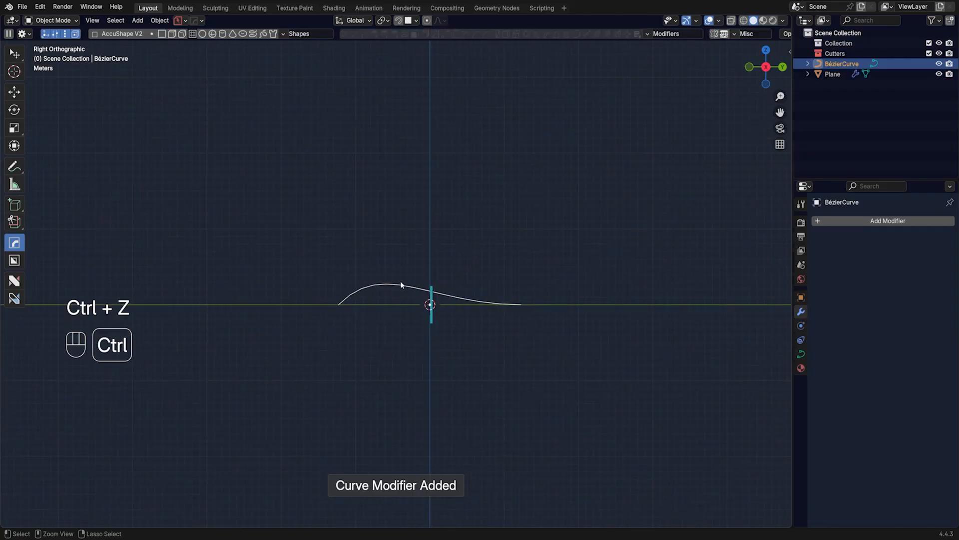
Apply the plane's rotation and give it a HardOps curve modifier following the Bézier
key(ctrl+a)
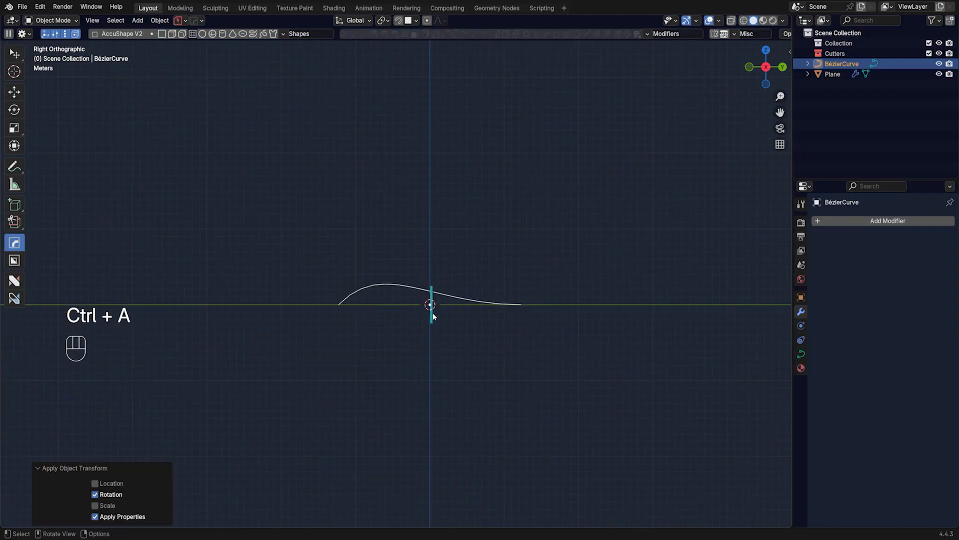
click(833, 72)
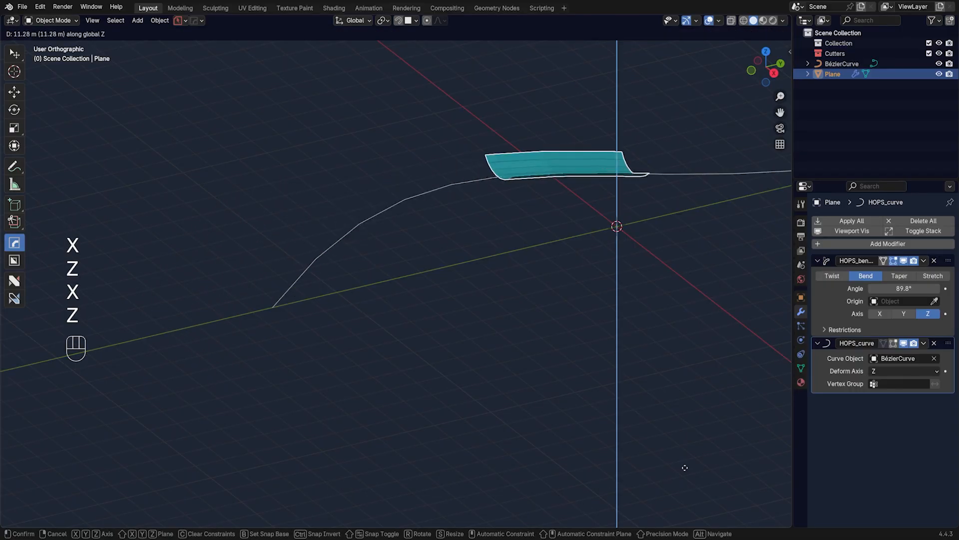
Slide the bent plane up along the curve and smooth it with a level 1 Subdivision Surface
click(418, 209)
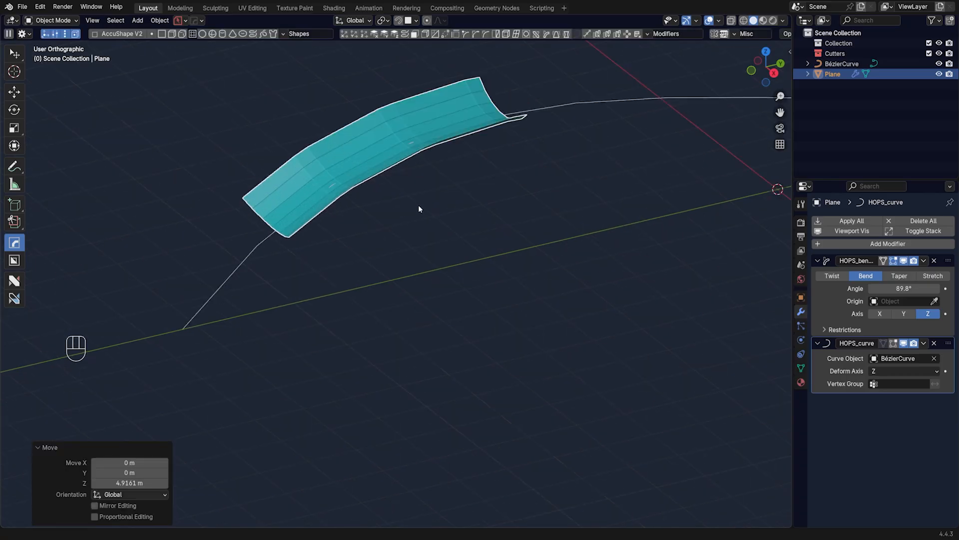
key(ctrl+1)
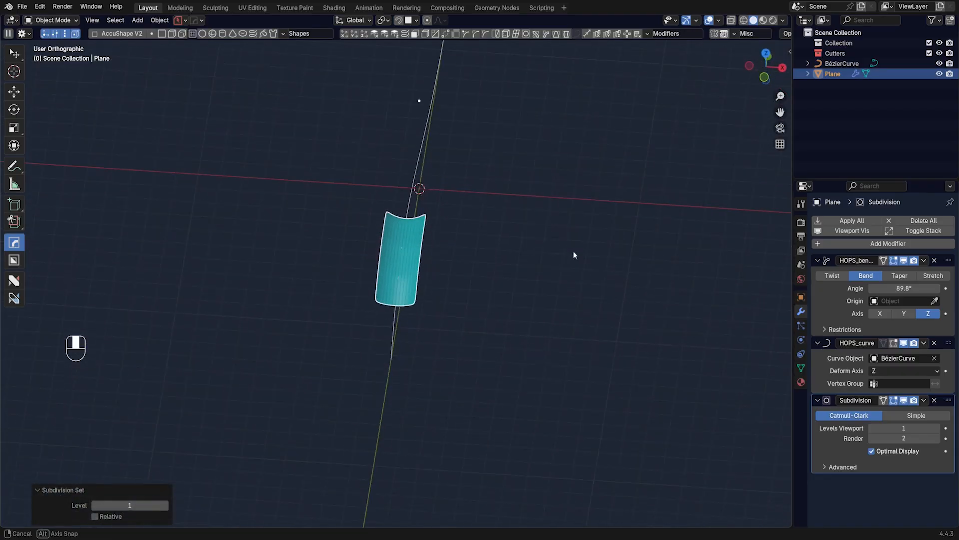
key(KP_5)
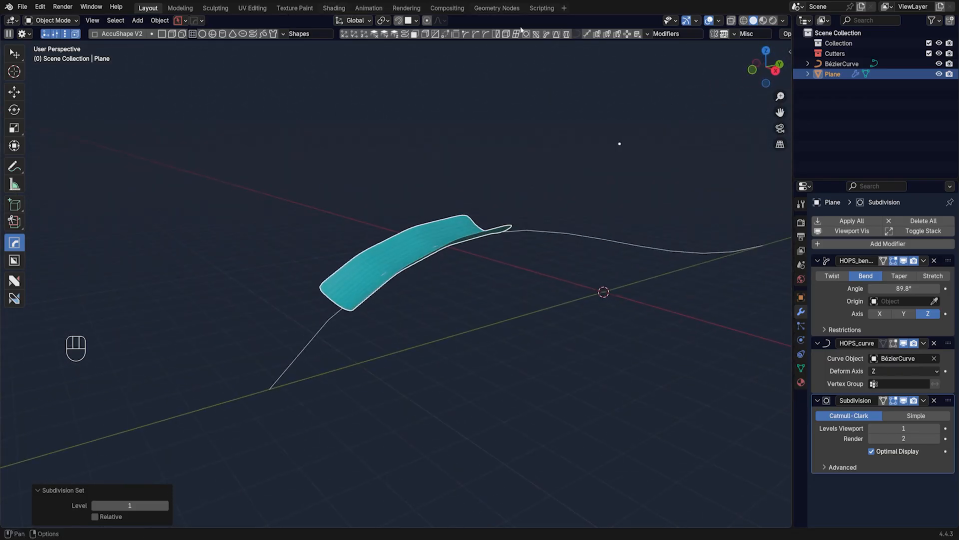
key(q)
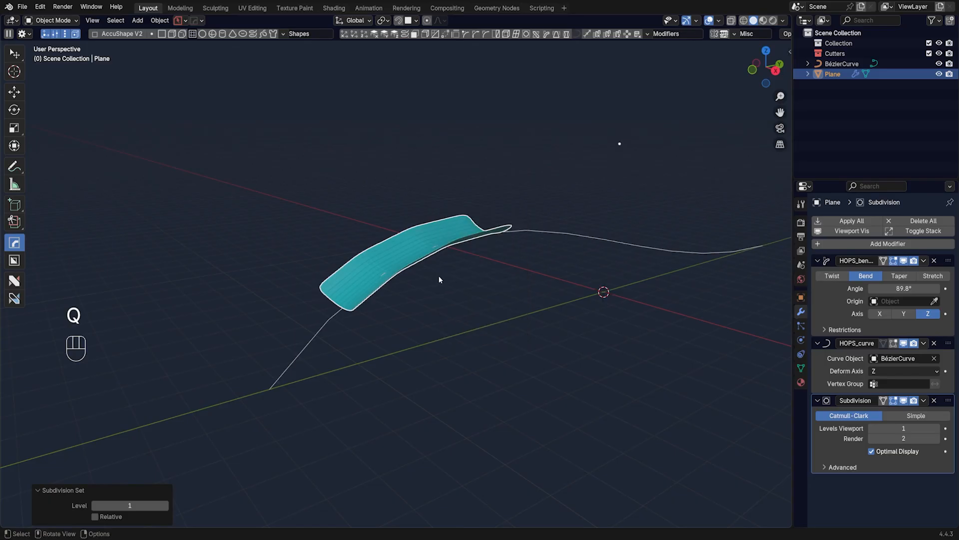
mouse_move(413, 277)
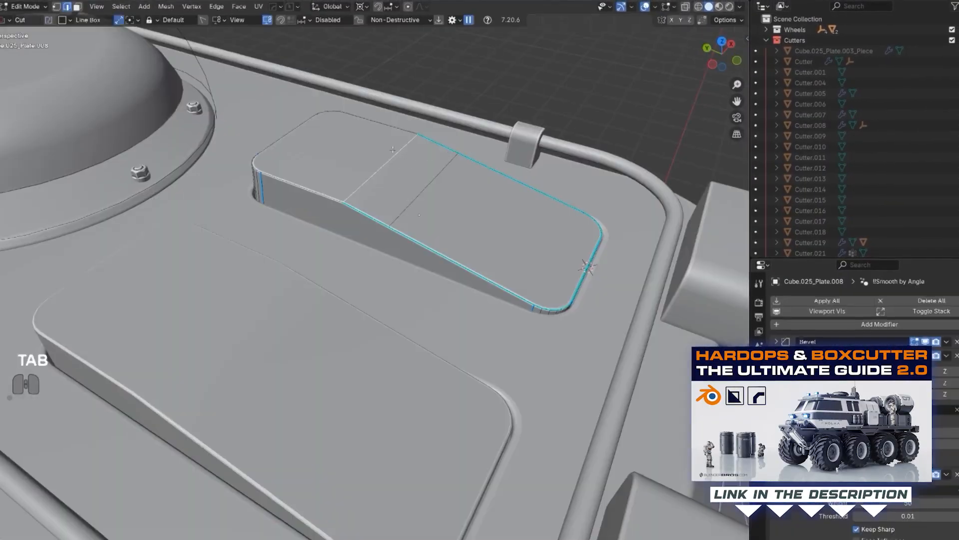
Move the vent cutter along the Y axis on the vehicle hull panel
key(Tab)
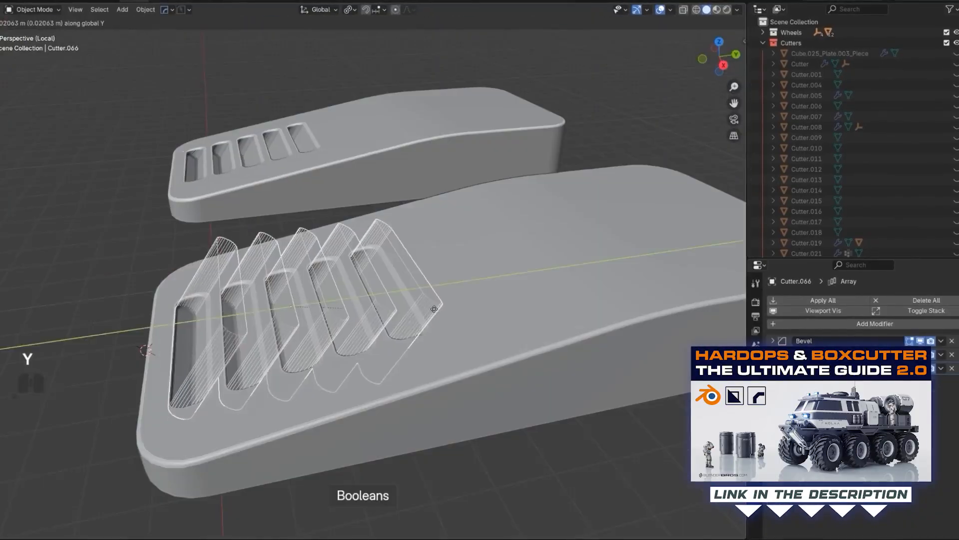